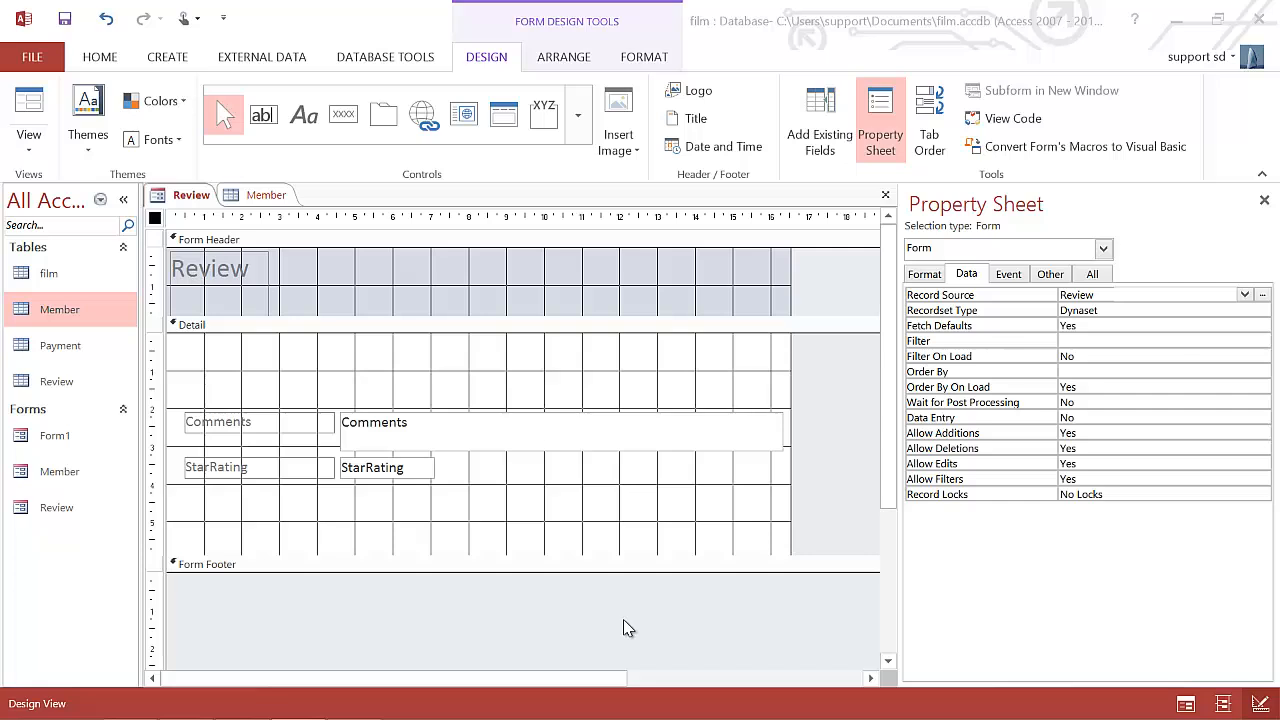
{"action": "mouse_move", "coordinate": [676, 516]}
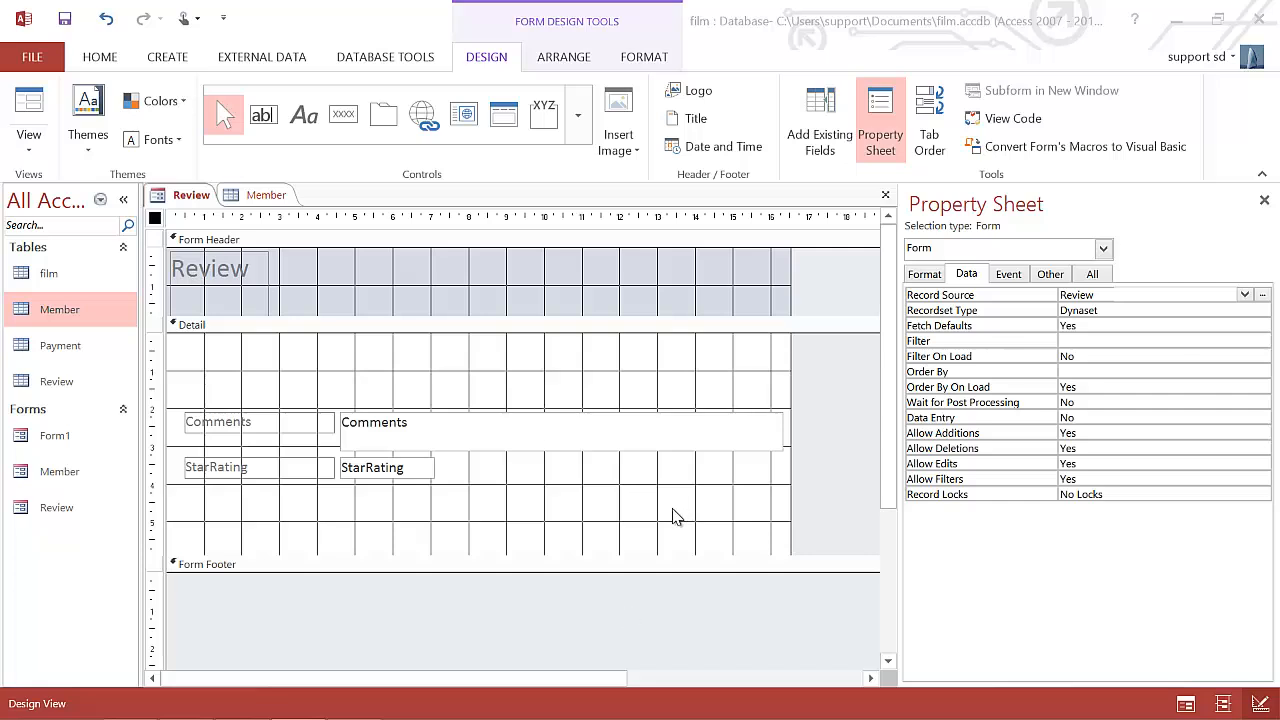
{"action": "mouse_move", "coordinate": [478, 376]}
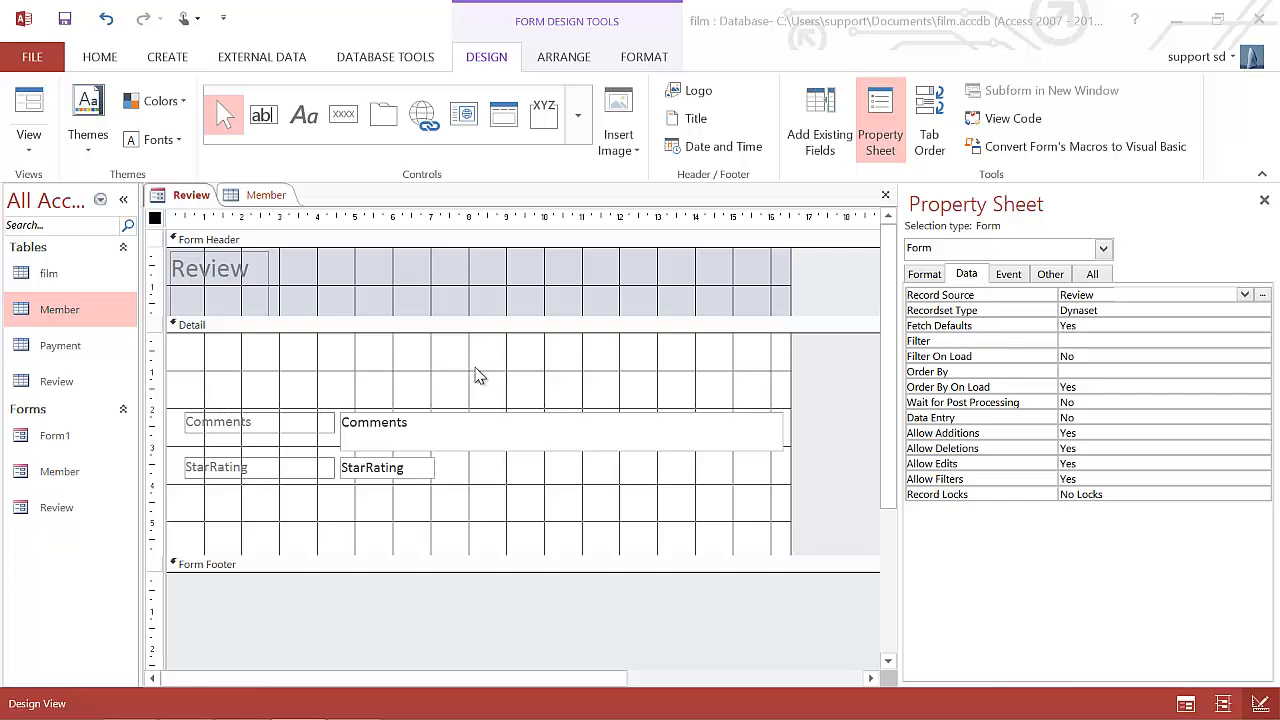
{"action": "mouse_move", "coordinate": [512, 378]}
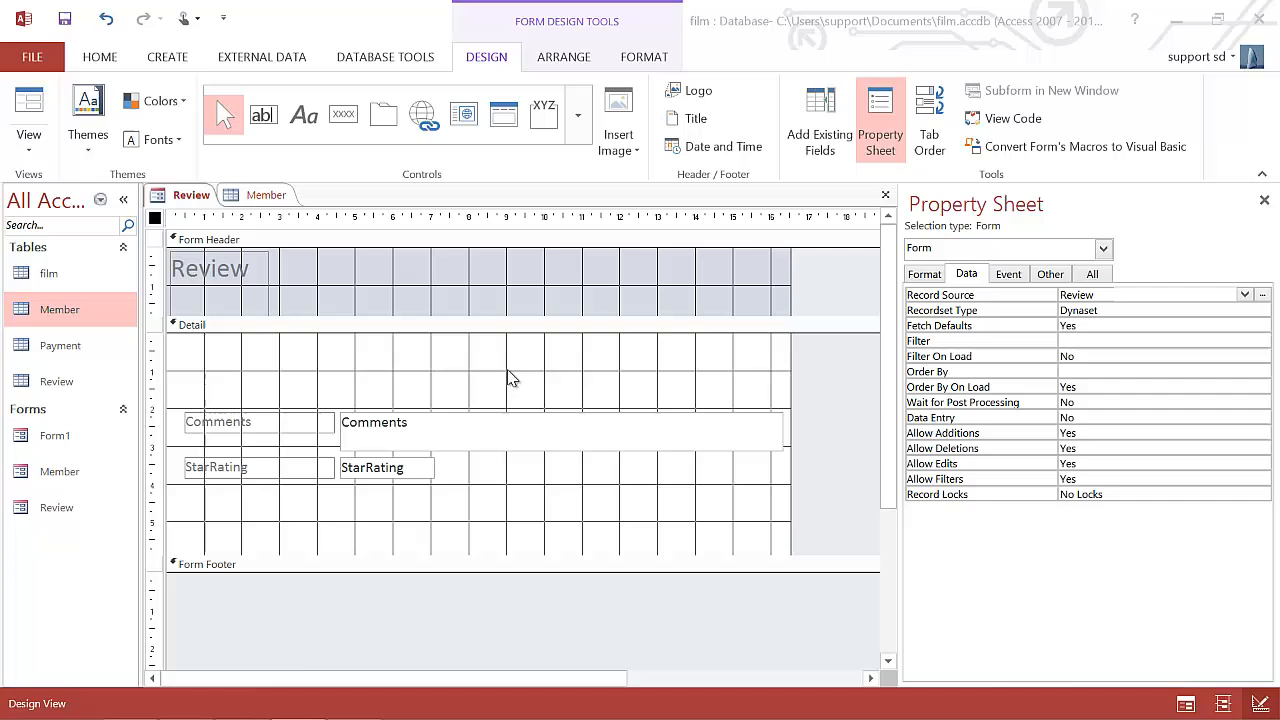
{"action": "mouse_move", "coordinate": [548, 358]}
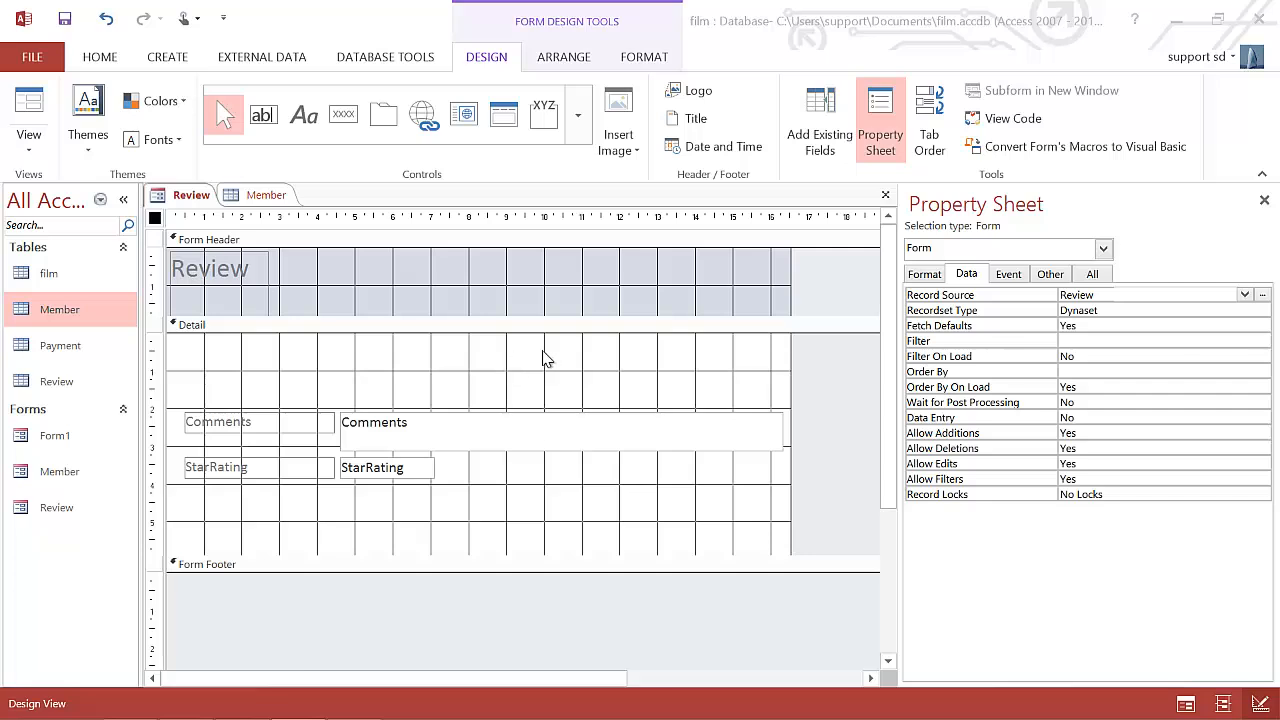
{"action": "mouse_move", "coordinate": [510, 362]}
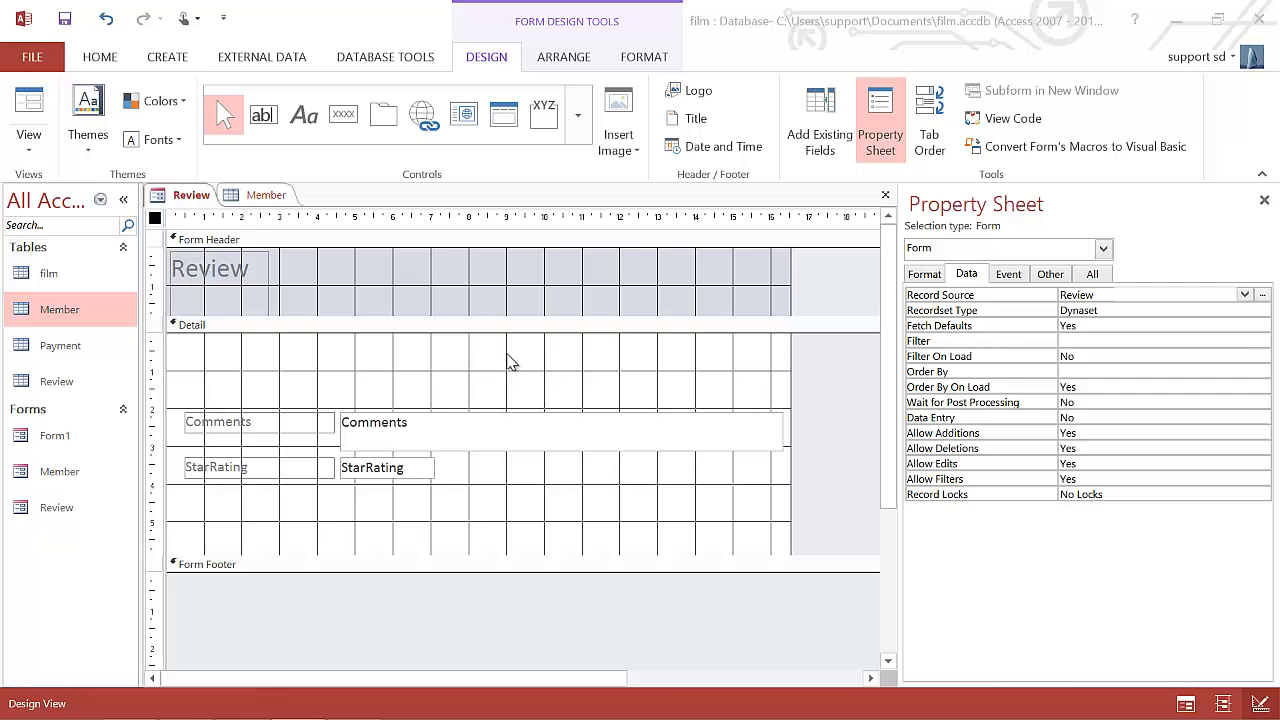
{"action": "mouse_move", "coordinate": [440, 392]}
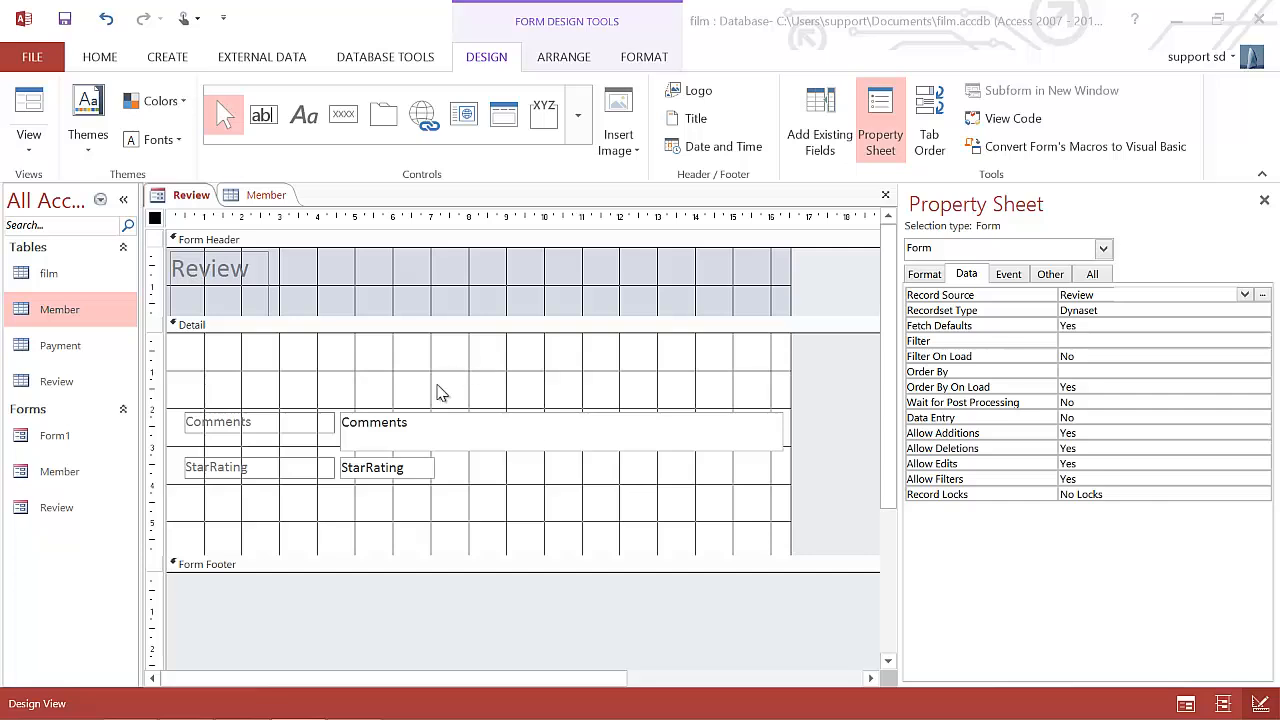
{"action": "mouse_move", "coordinate": [420, 404]}
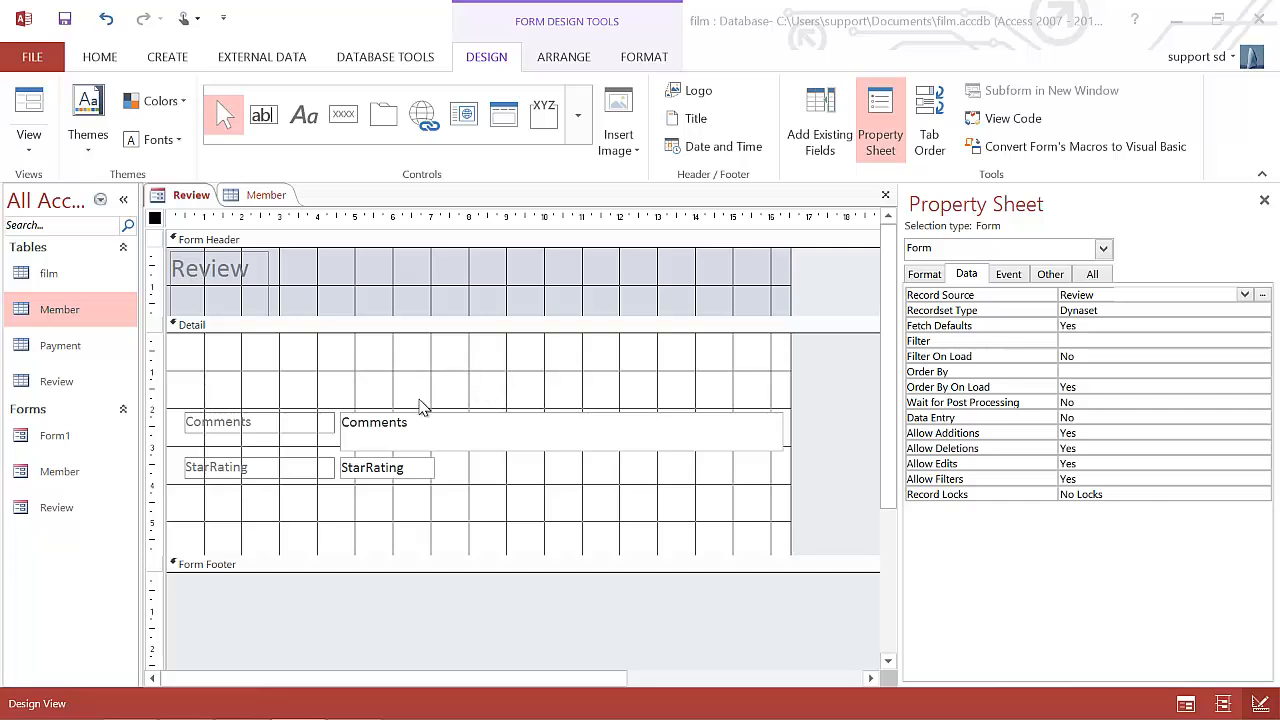
{"action": "mouse_move", "coordinate": [472, 384]}
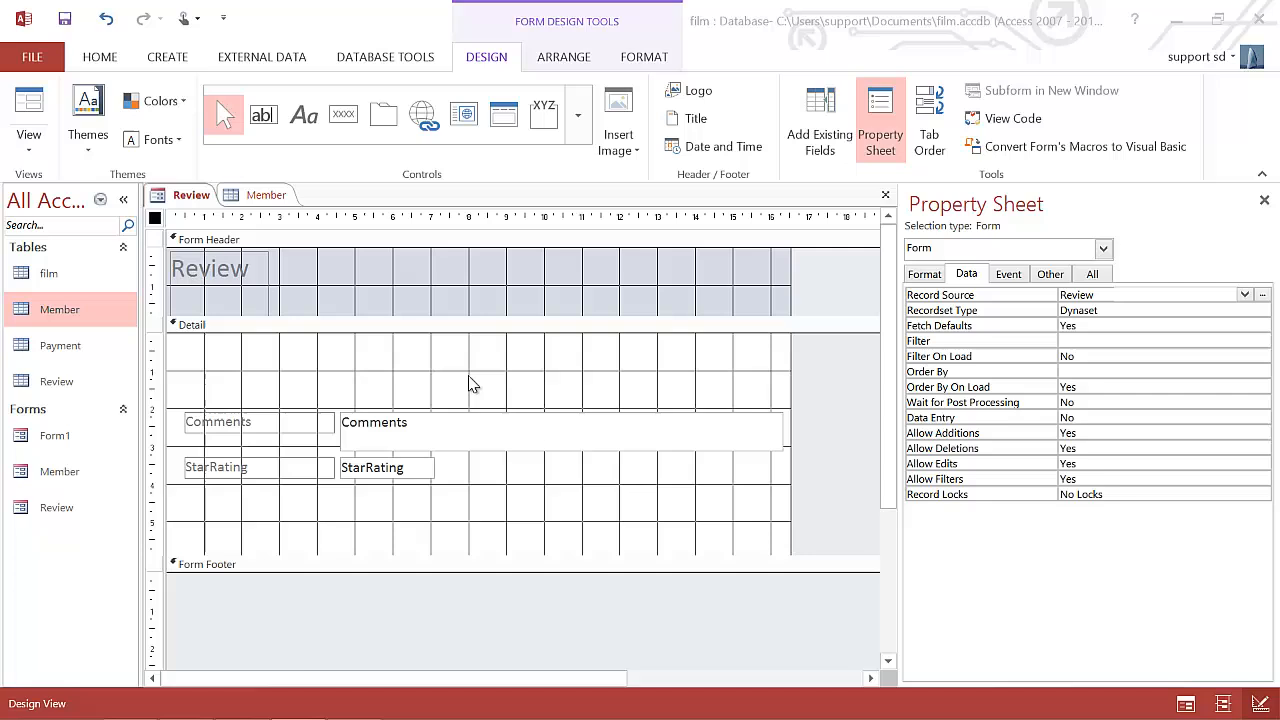
{"action": "mouse_move", "coordinate": [464, 374]}
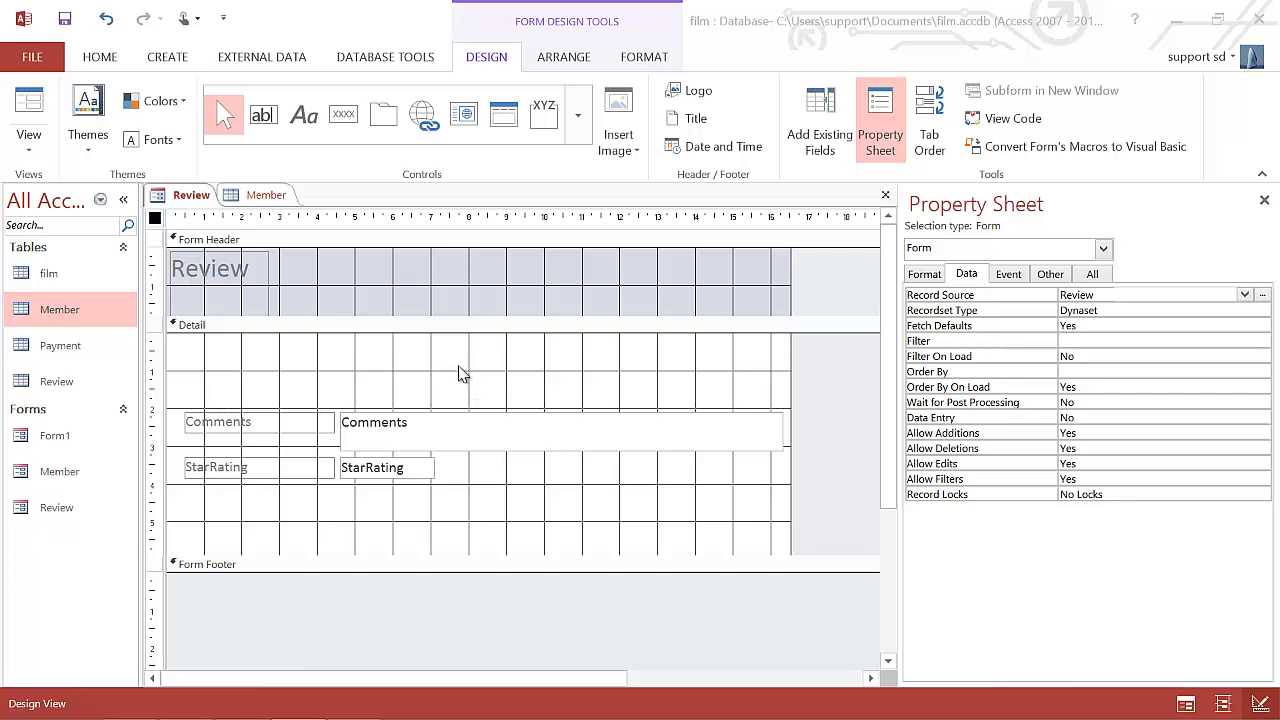
{"action": "mouse_move", "coordinate": [476, 356]}
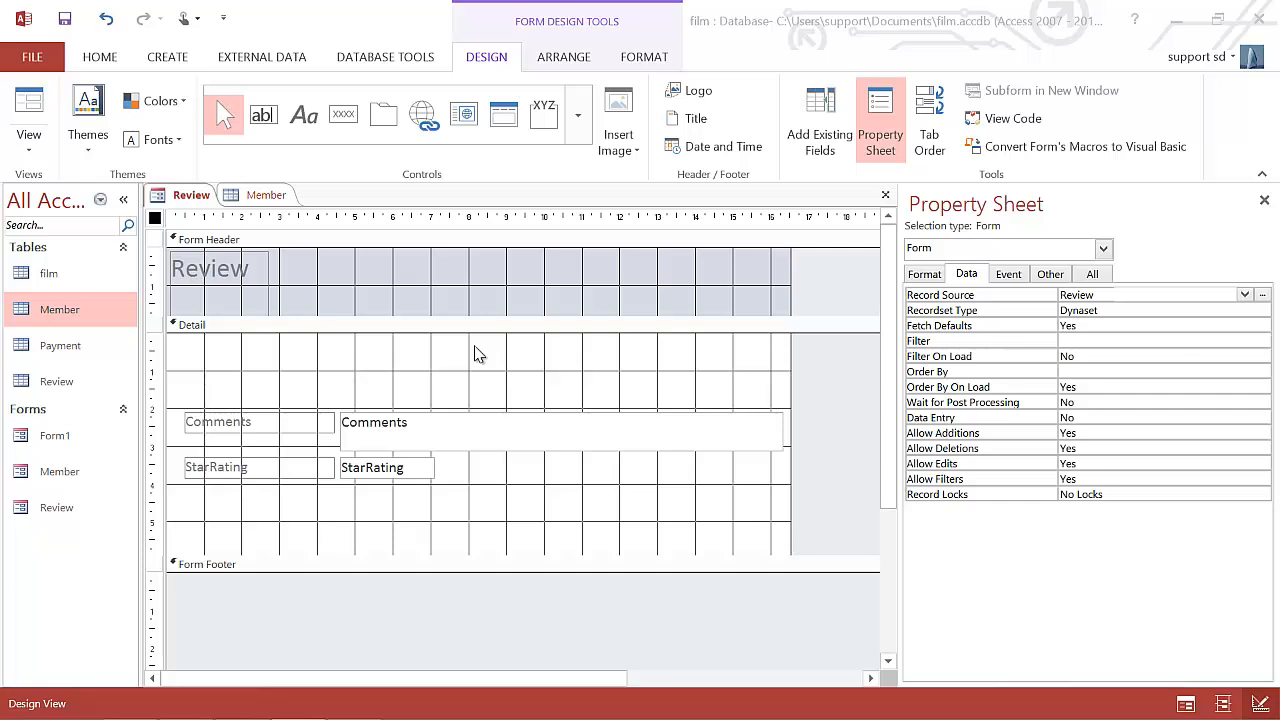
{"action": "mouse_move", "coordinate": [490, 336]}
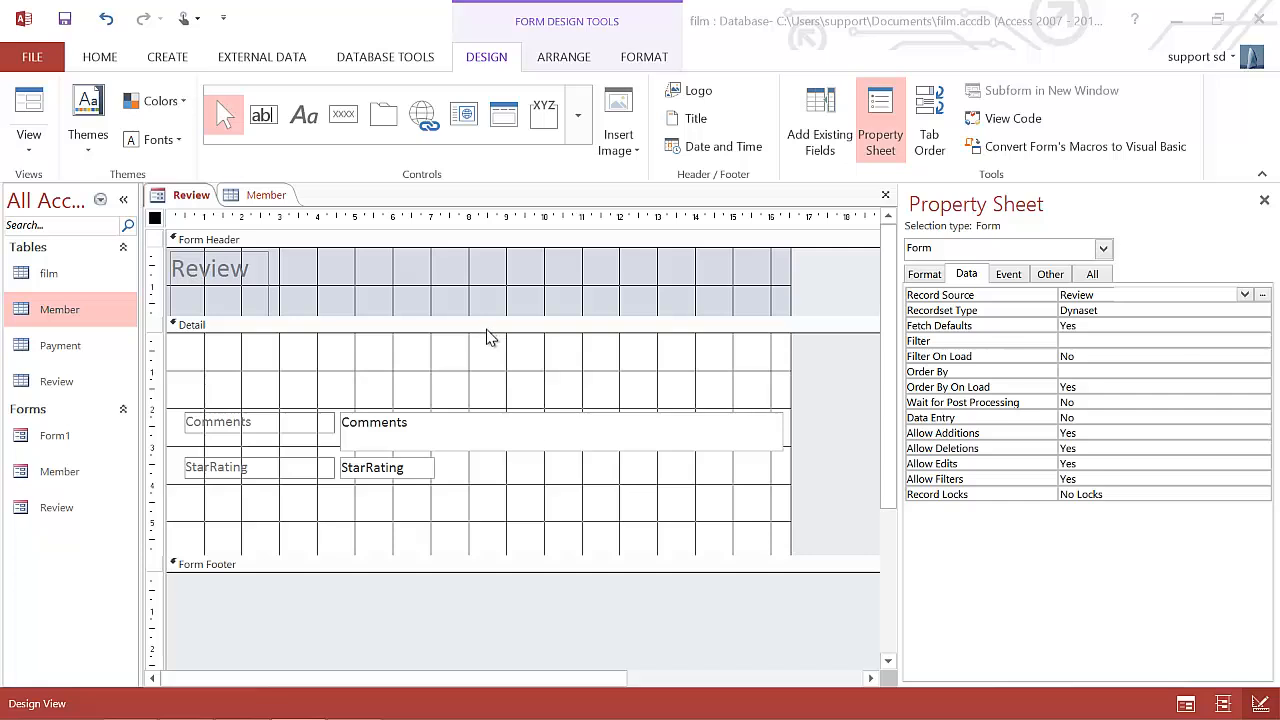
{"action": "mouse_move", "coordinate": [472, 364]}
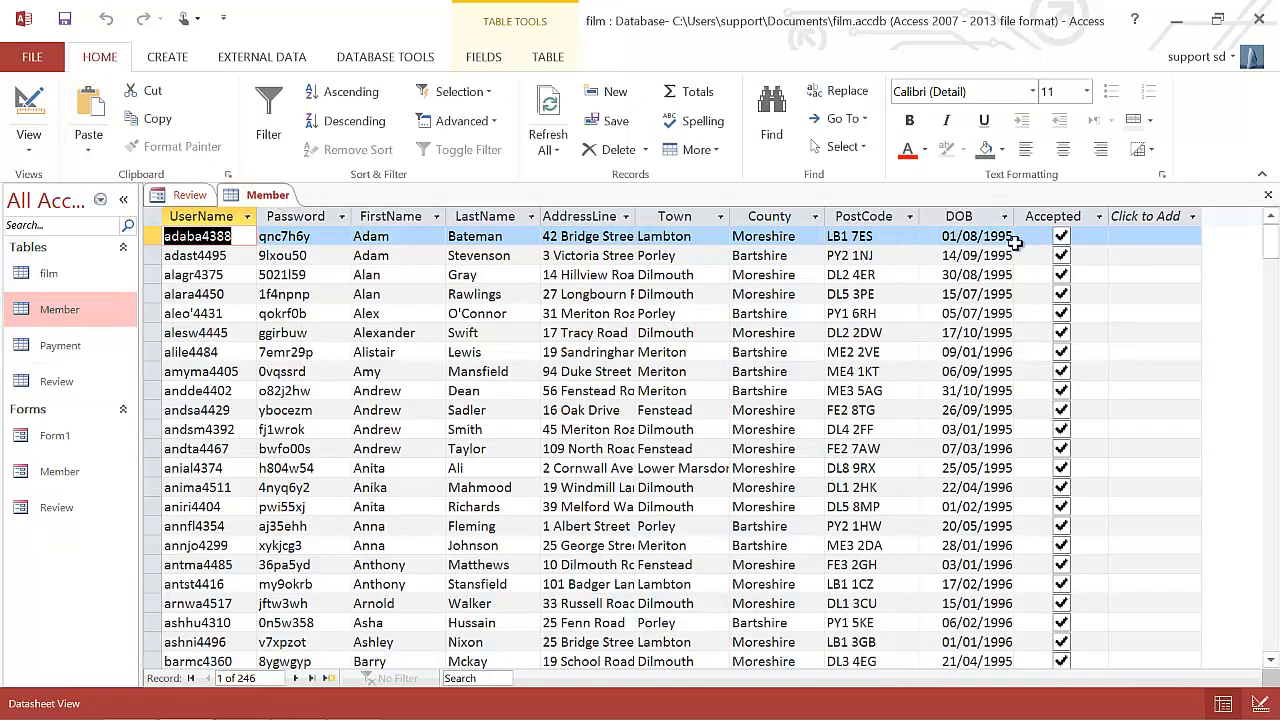
Step: Untick the Accepted check box on the first member record
{"action": "left_click", "coordinate": [1060, 236]}
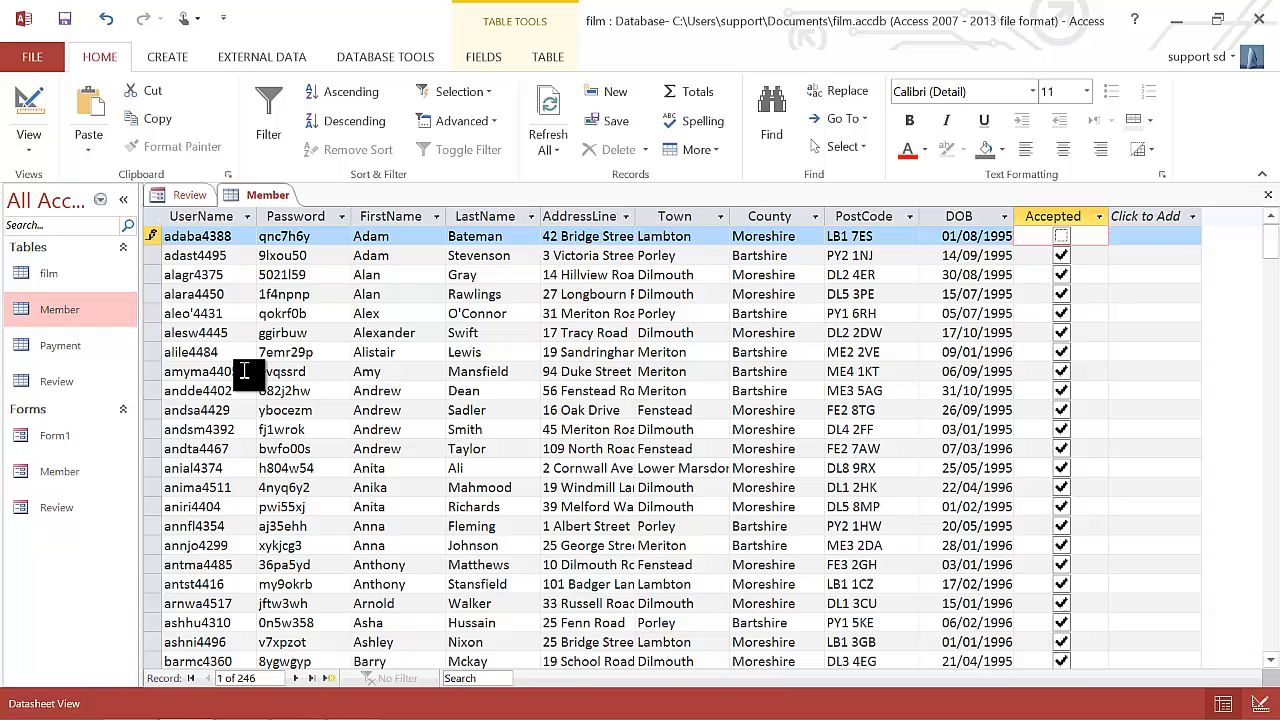
{"action": "mouse_move", "coordinate": [256, 370]}
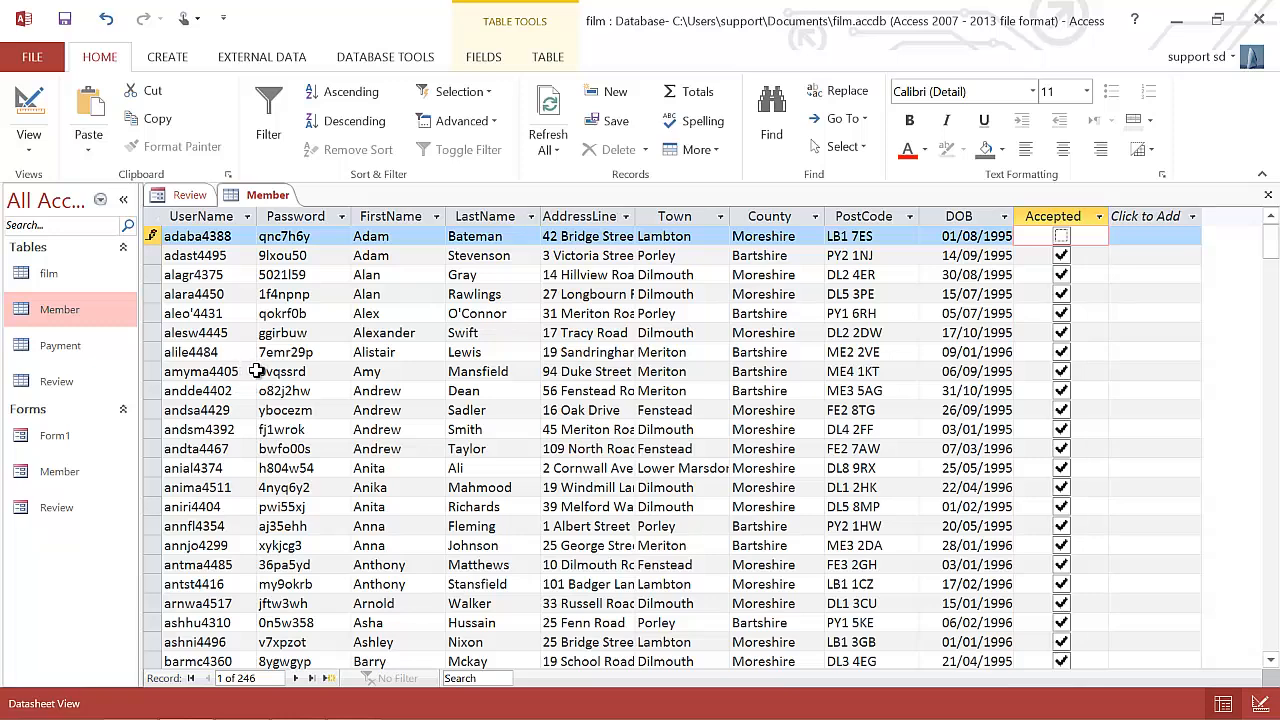
{"action": "mouse_move", "coordinate": [1084, 288]}
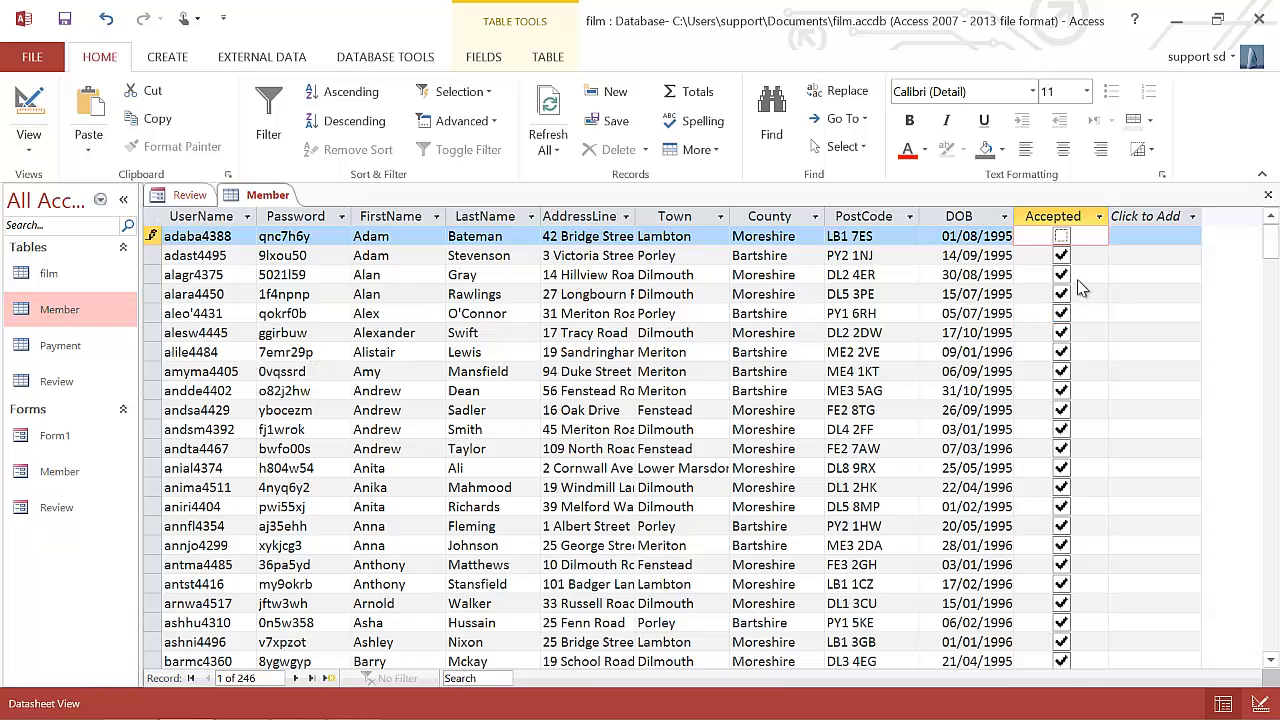
{"action": "mouse_move", "coordinate": [1040, 288]}
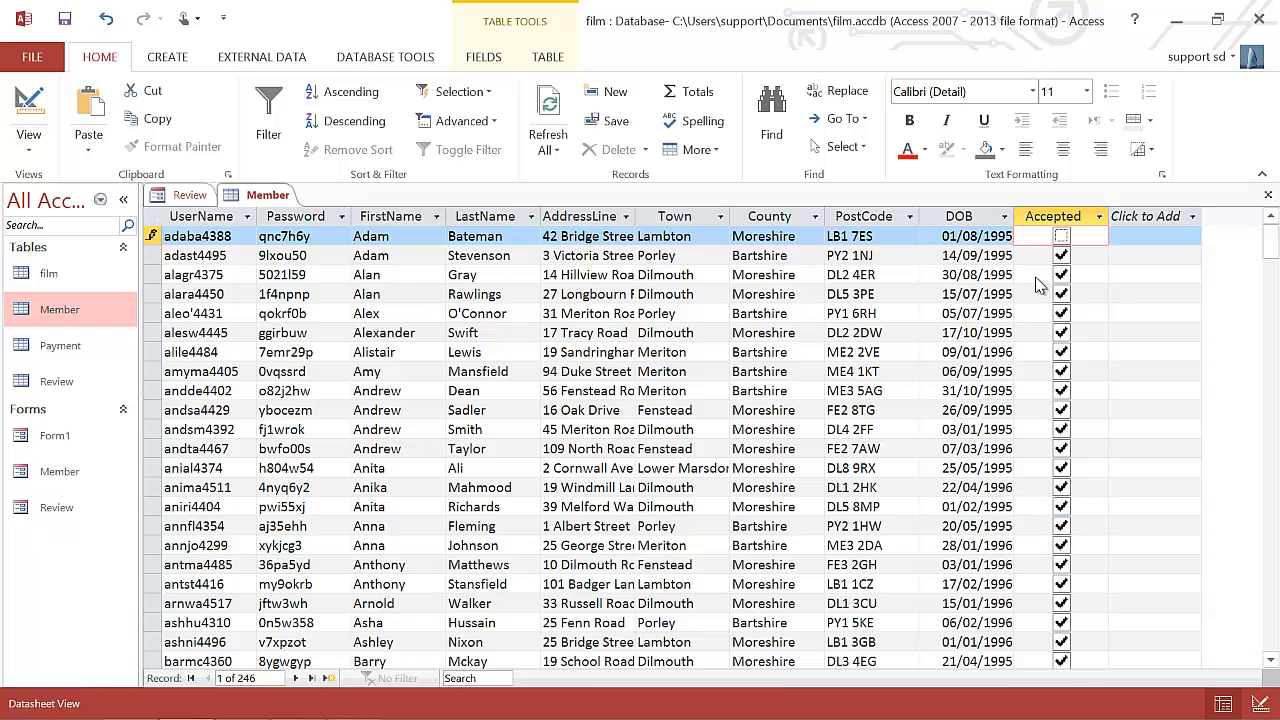
{"action": "mouse_move", "coordinate": [1110, 272]}
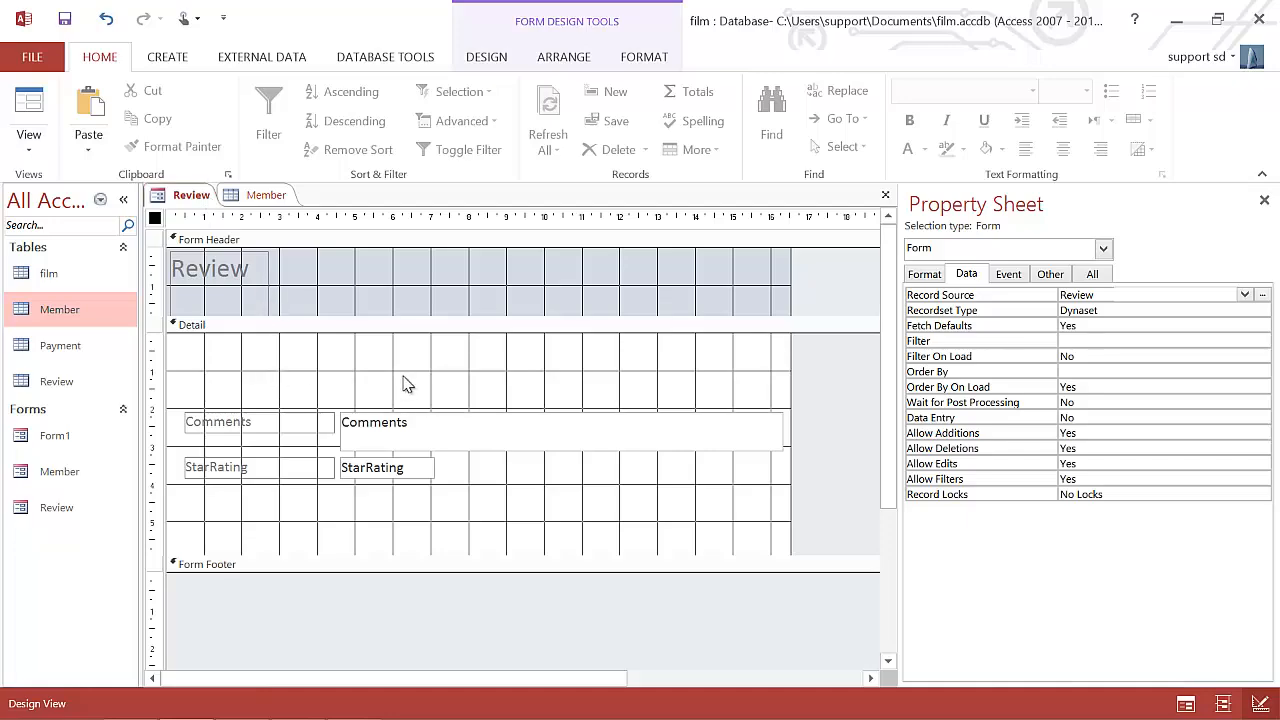
{"action": "mouse_move", "coordinate": [544, 158]}
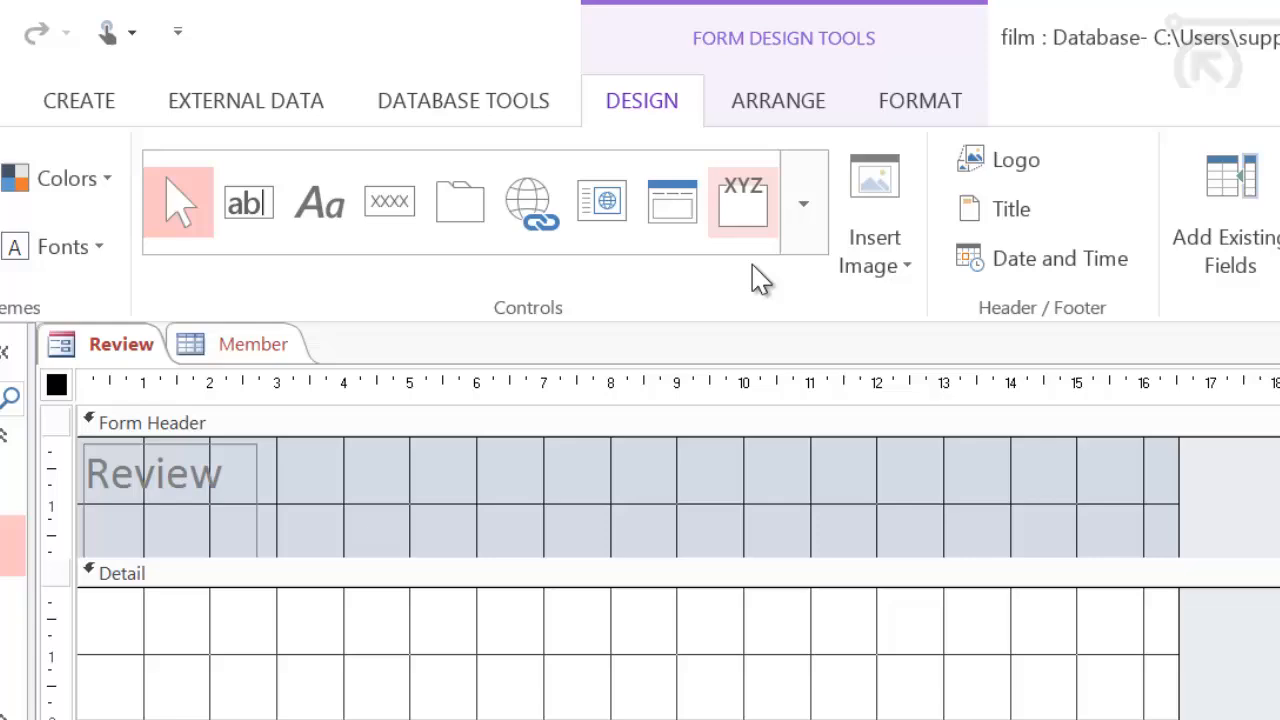
Step: Choose Combo Box from the Design tab's Controls gallery for the Review form
{"action": "left_click", "coordinate": [804, 204]}
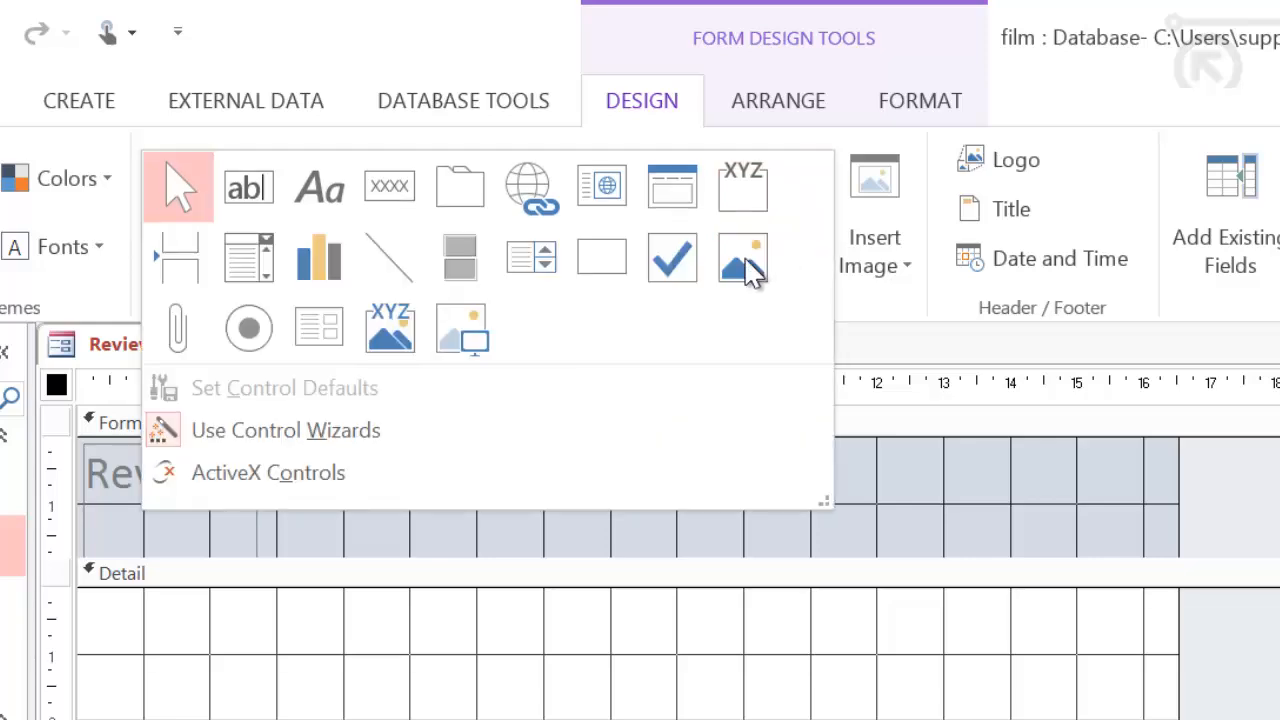
{"action": "mouse_move", "coordinate": [248, 256]}
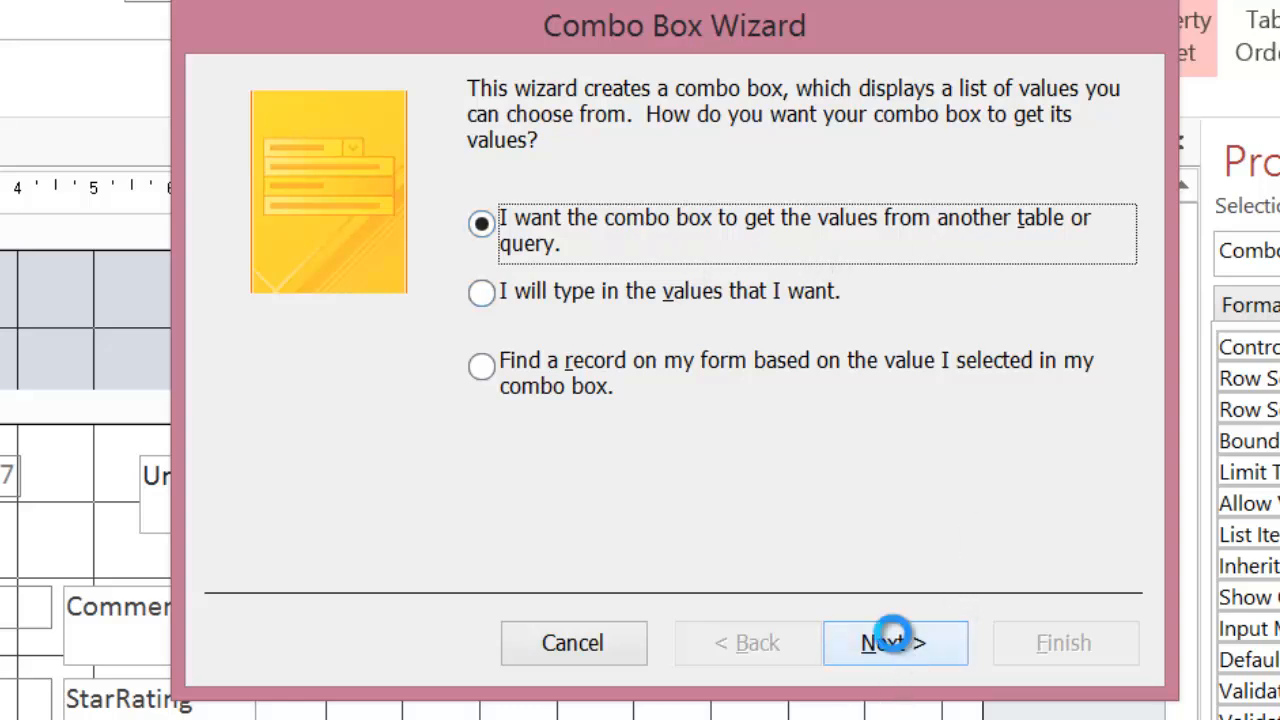
Step: Have the wizard take its values from Table: Member and proceed to field selection
{"action": "left_click", "coordinate": [894, 644]}
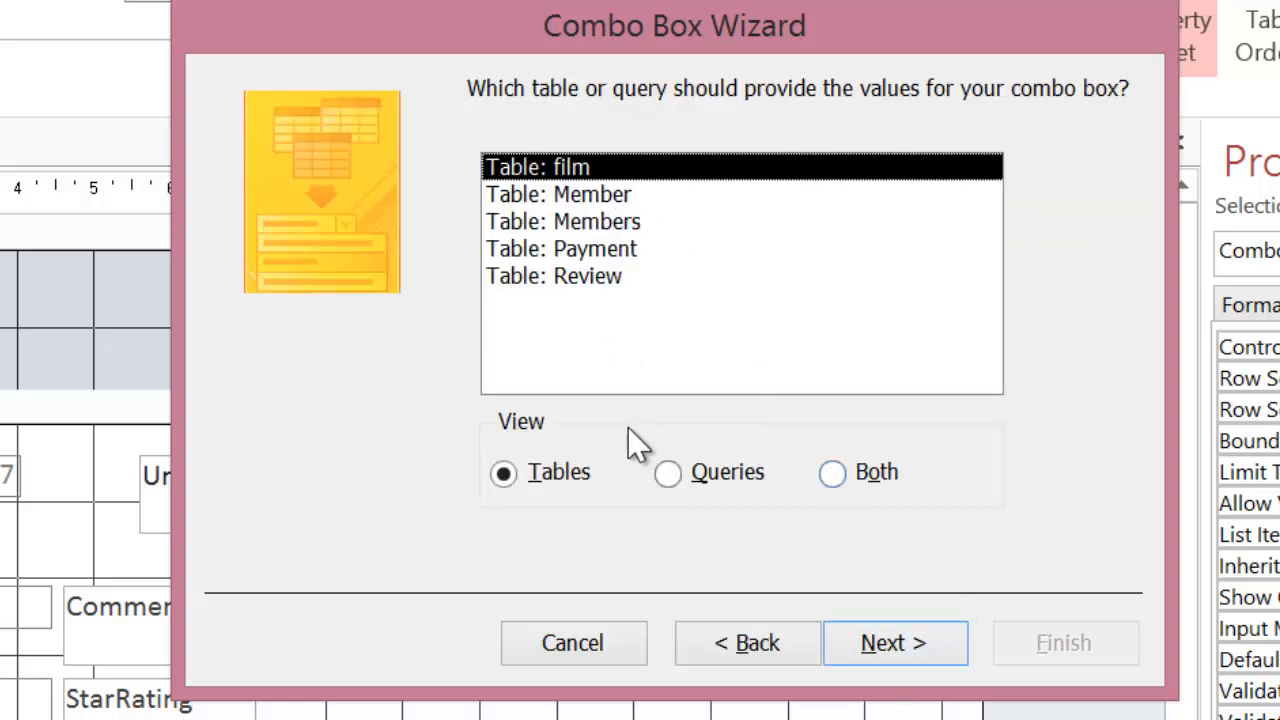
{"action": "mouse_move", "coordinate": [668, 472]}
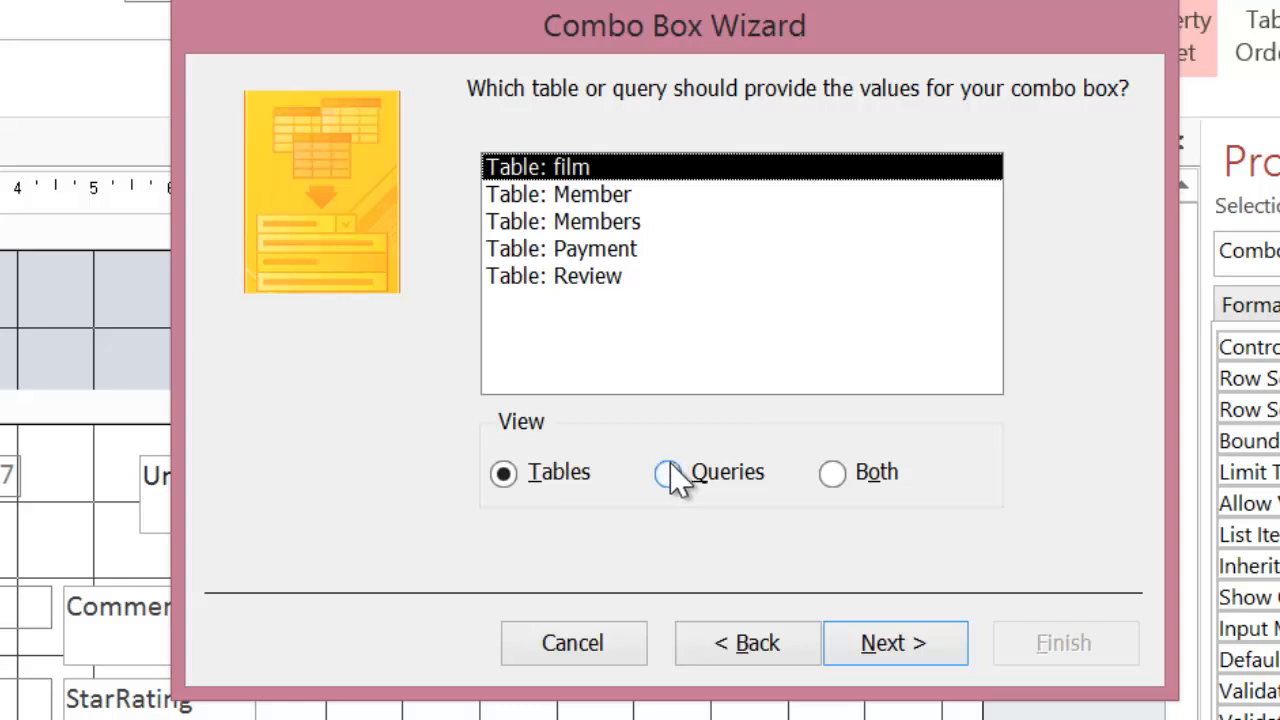
{"action": "mouse_move", "coordinate": [684, 486]}
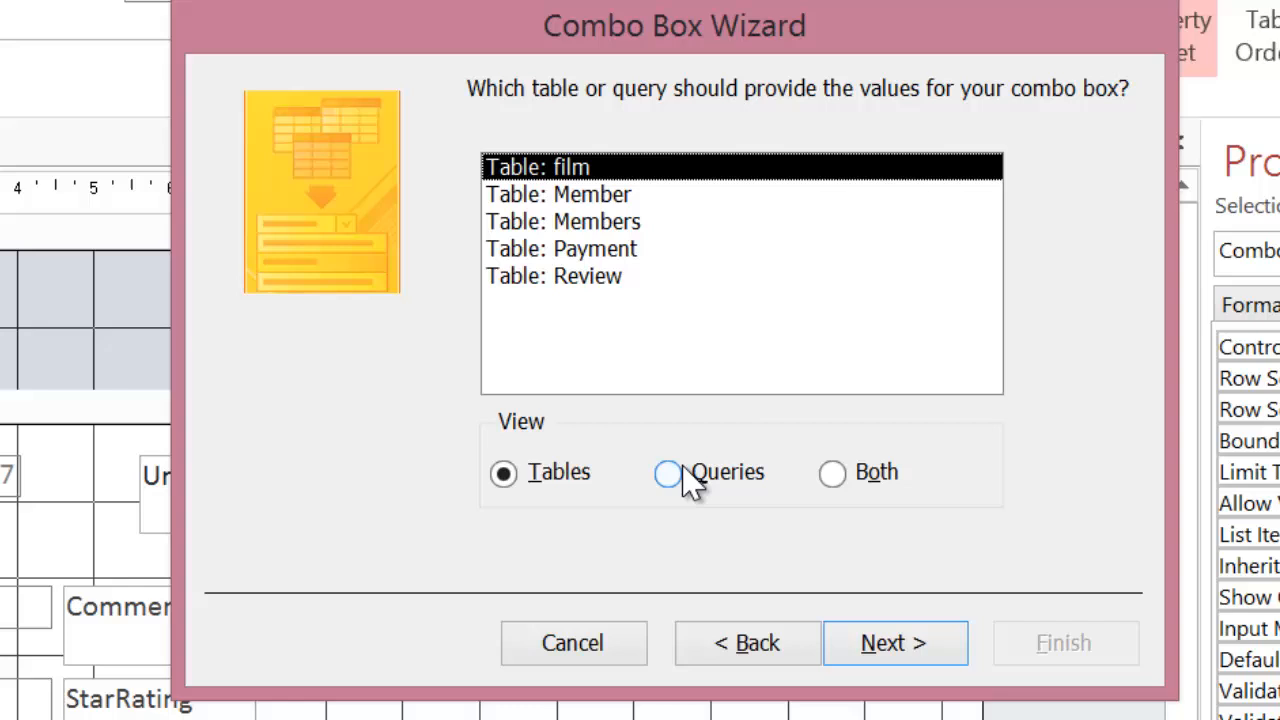
{"action": "mouse_move", "coordinate": [688, 486]}
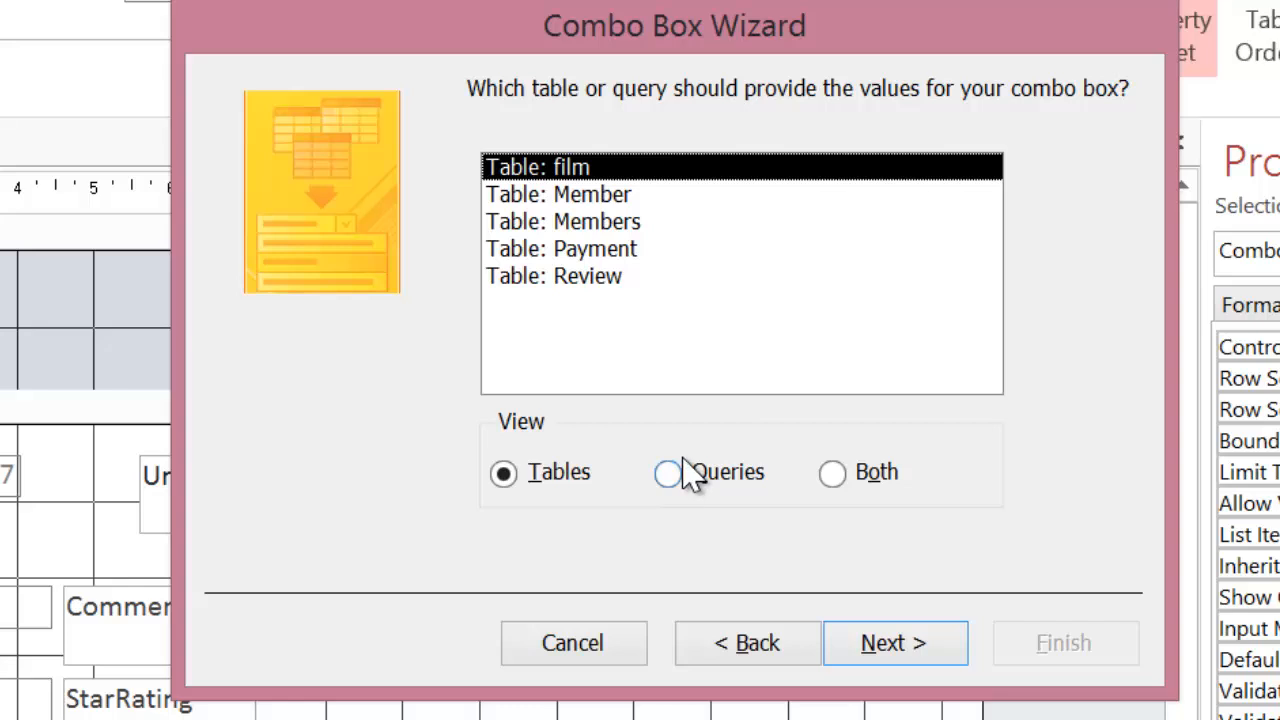
{"action": "mouse_move", "coordinate": [700, 210]}
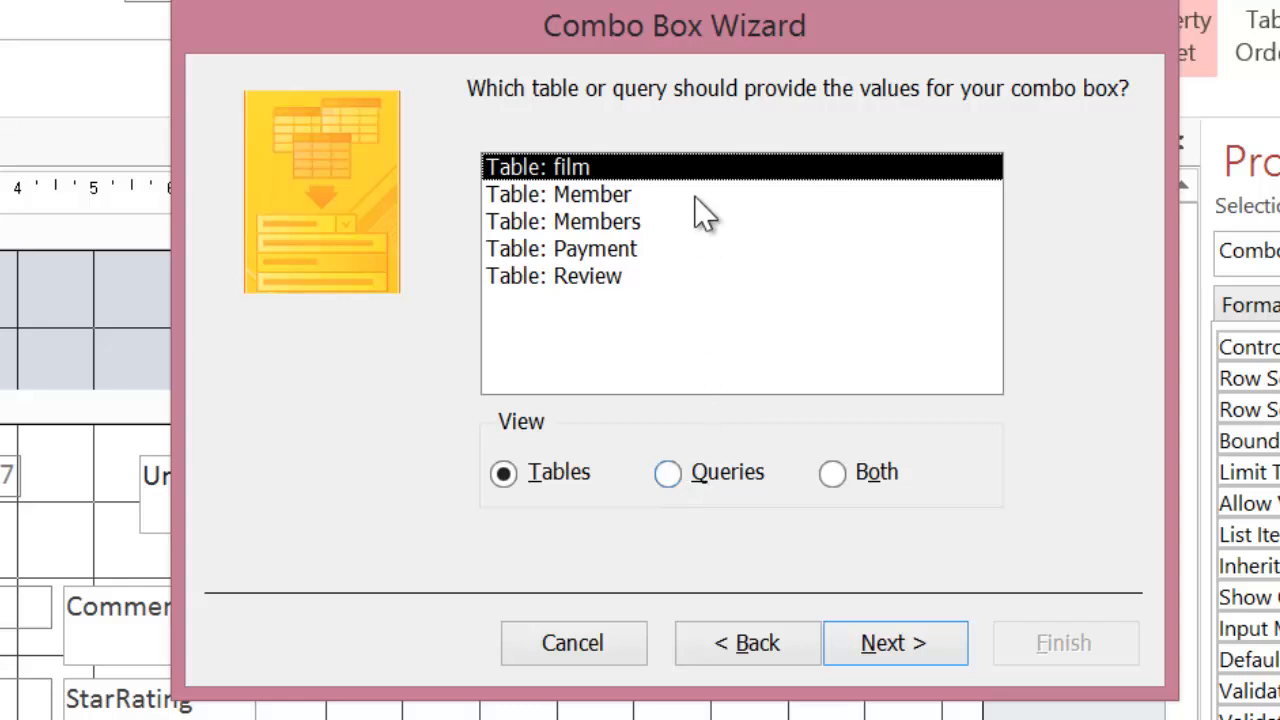
{"action": "left_click", "coordinate": [558, 194]}
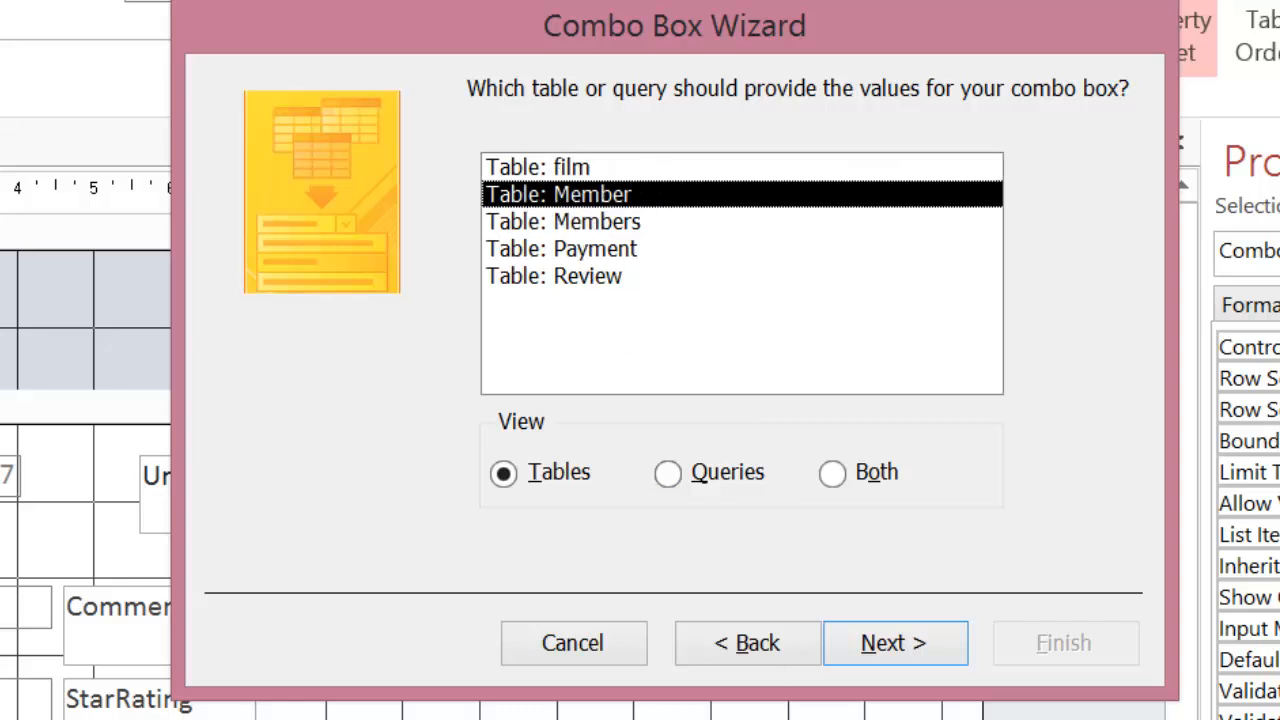
{"action": "left_click", "coordinate": [892, 642]}
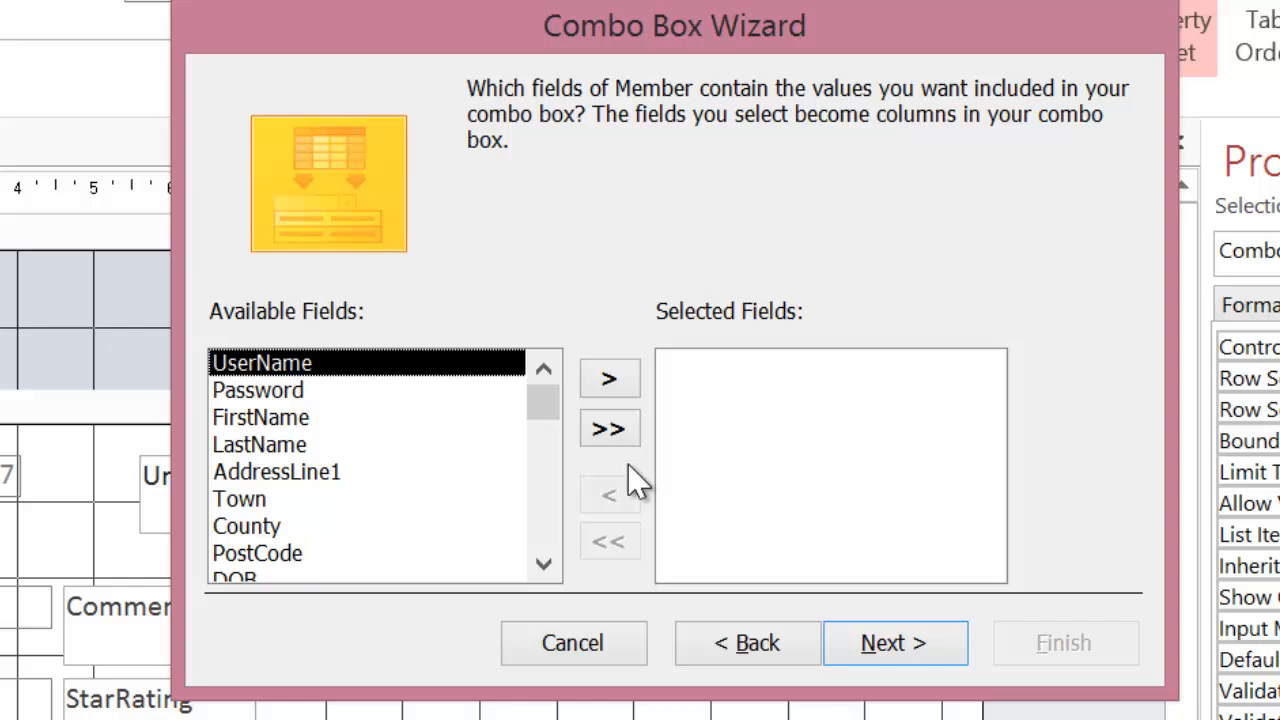
Step: Include UserName, FirstName and LastName columns, sorted by LastName ascending
{"action": "left_click", "coordinate": [608, 378]}
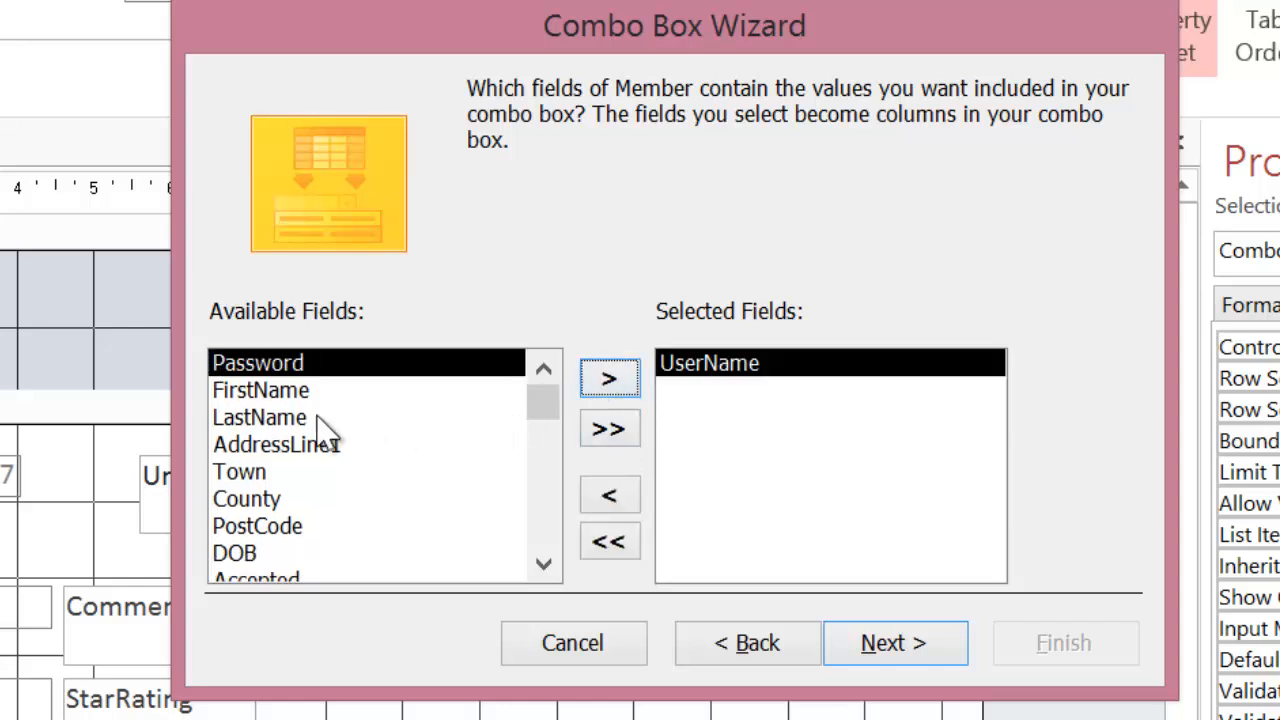
{"action": "left_click", "coordinate": [608, 378]}
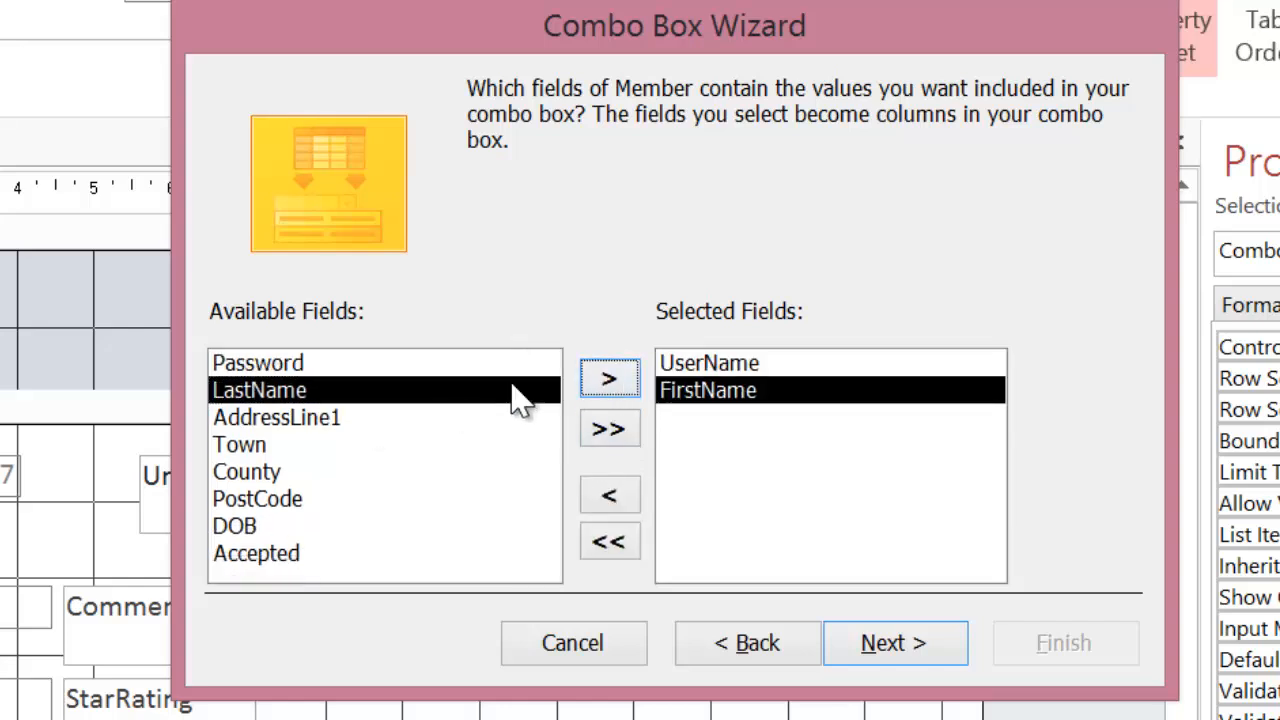
{"action": "left_click", "coordinate": [608, 376]}
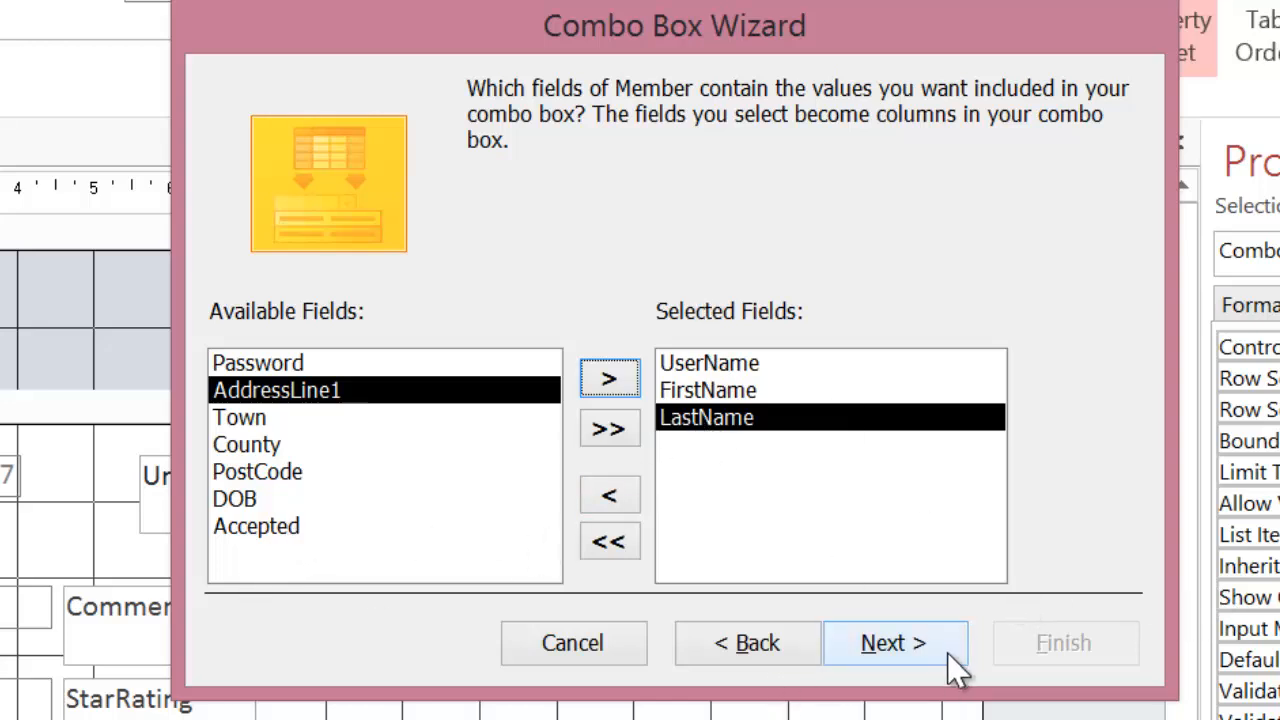
{"action": "left_click", "coordinate": [892, 642]}
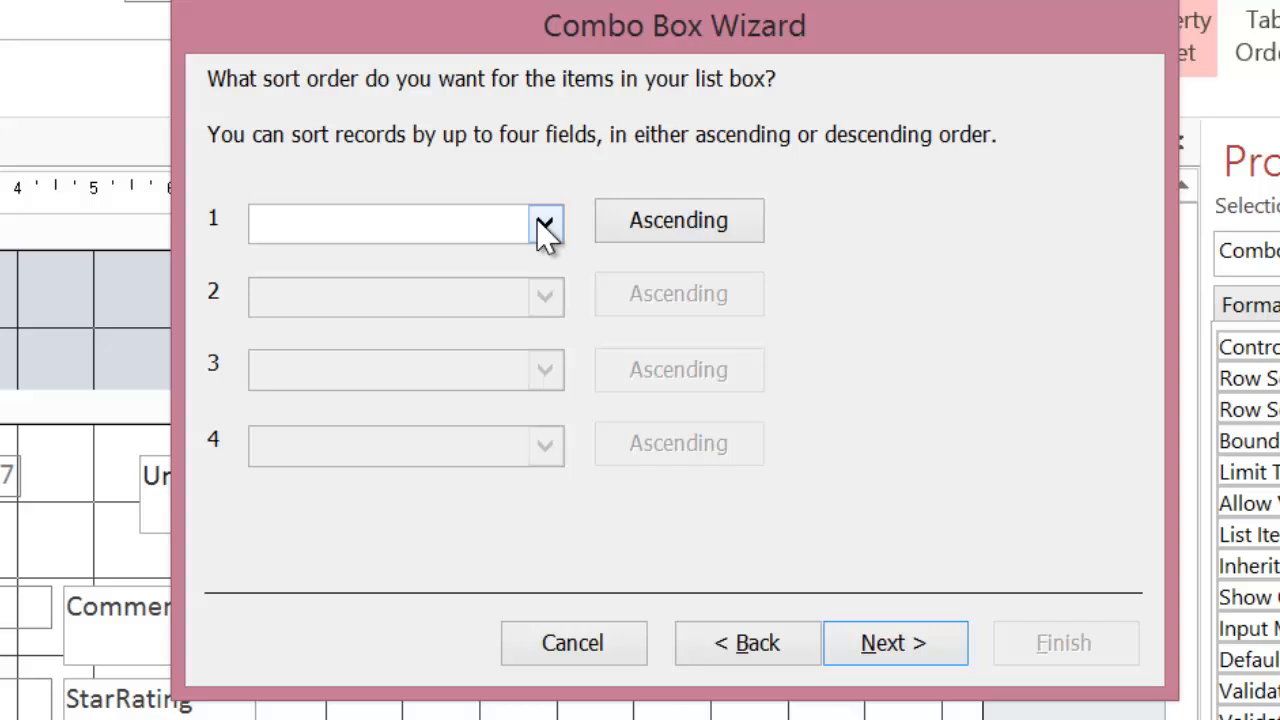
{"action": "left_click", "coordinate": [544, 222]}
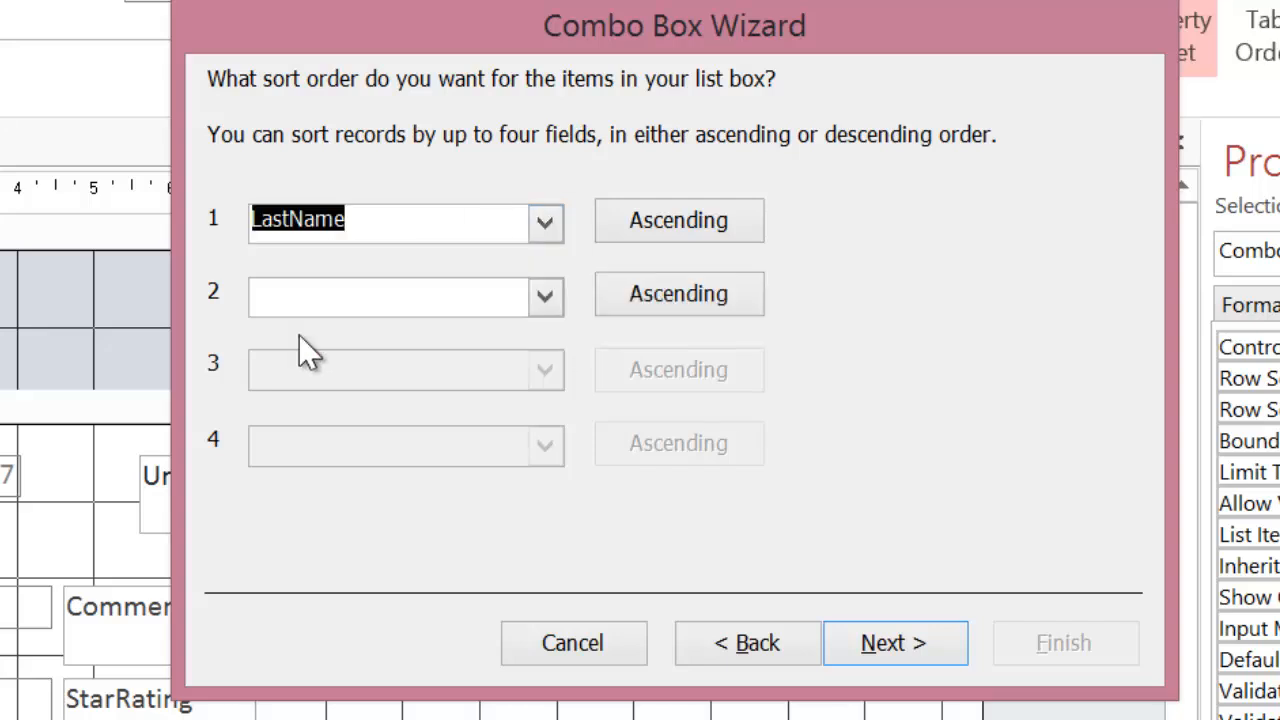
{"action": "left_click", "coordinate": [892, 642]}
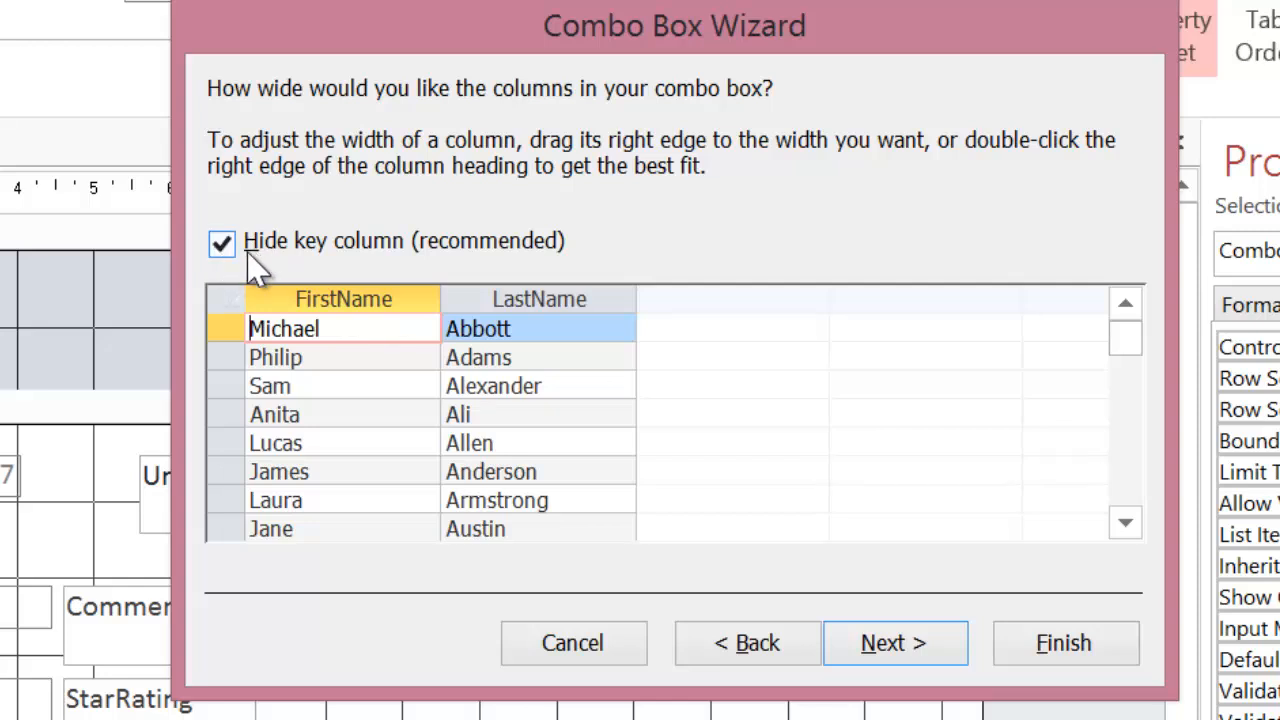
Step: Keep the key column hidden, store the value in UserName, and finish the combo box
{"action": "left_click", "coordinate": [892, 644]}
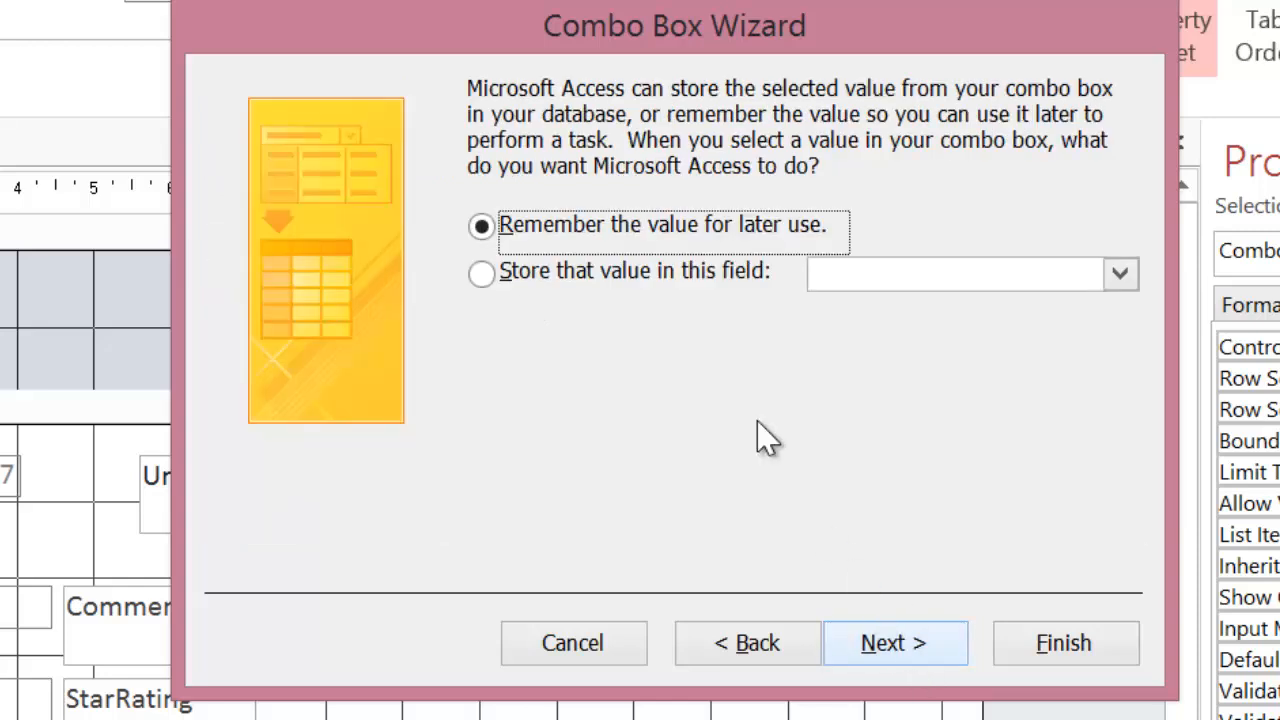
{"action": "left_click", "coordinate": [480, 272]}
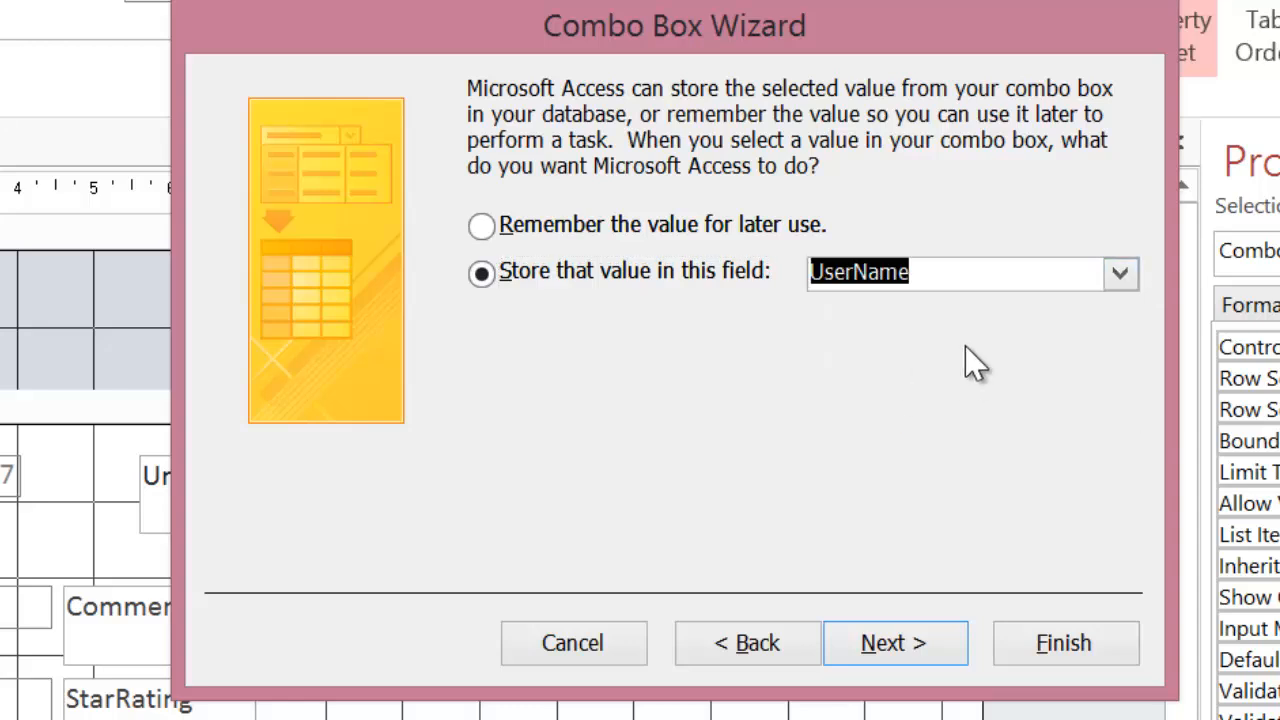
{"action": "mouse_move", "coordinate": [770, 390]}
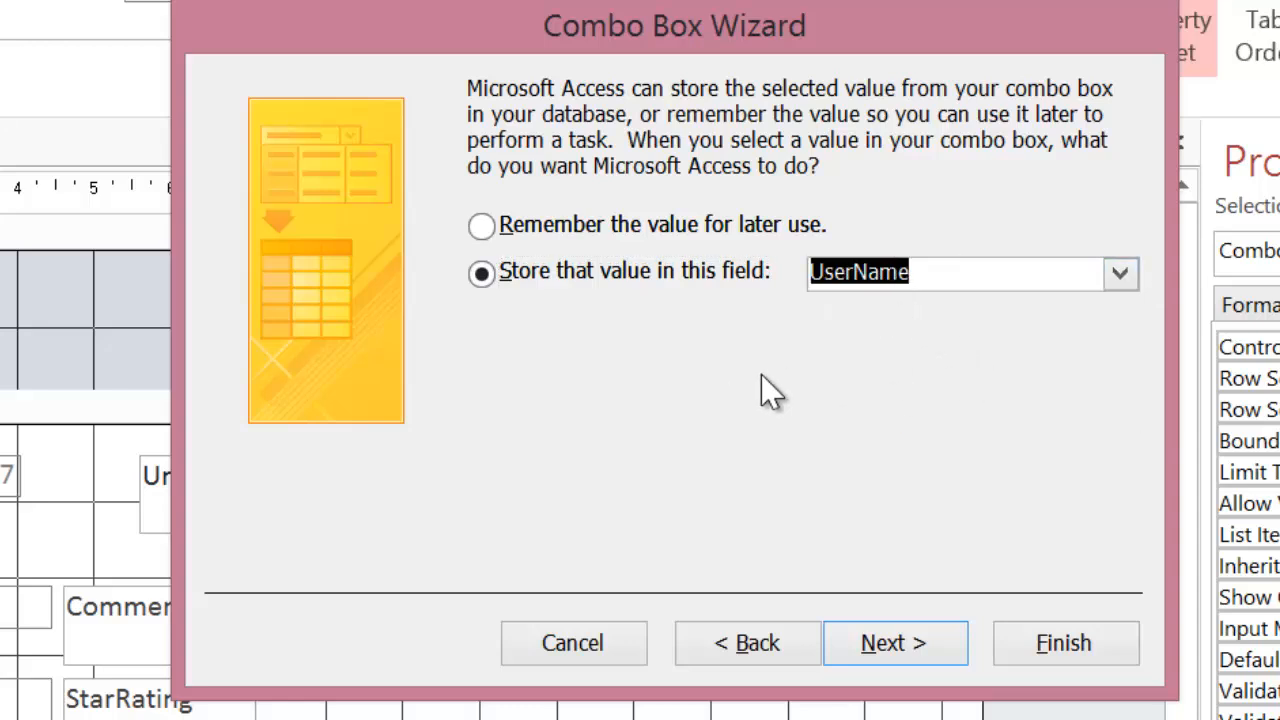
{"action": "mouse_move", "coordinate": [976, 344]}
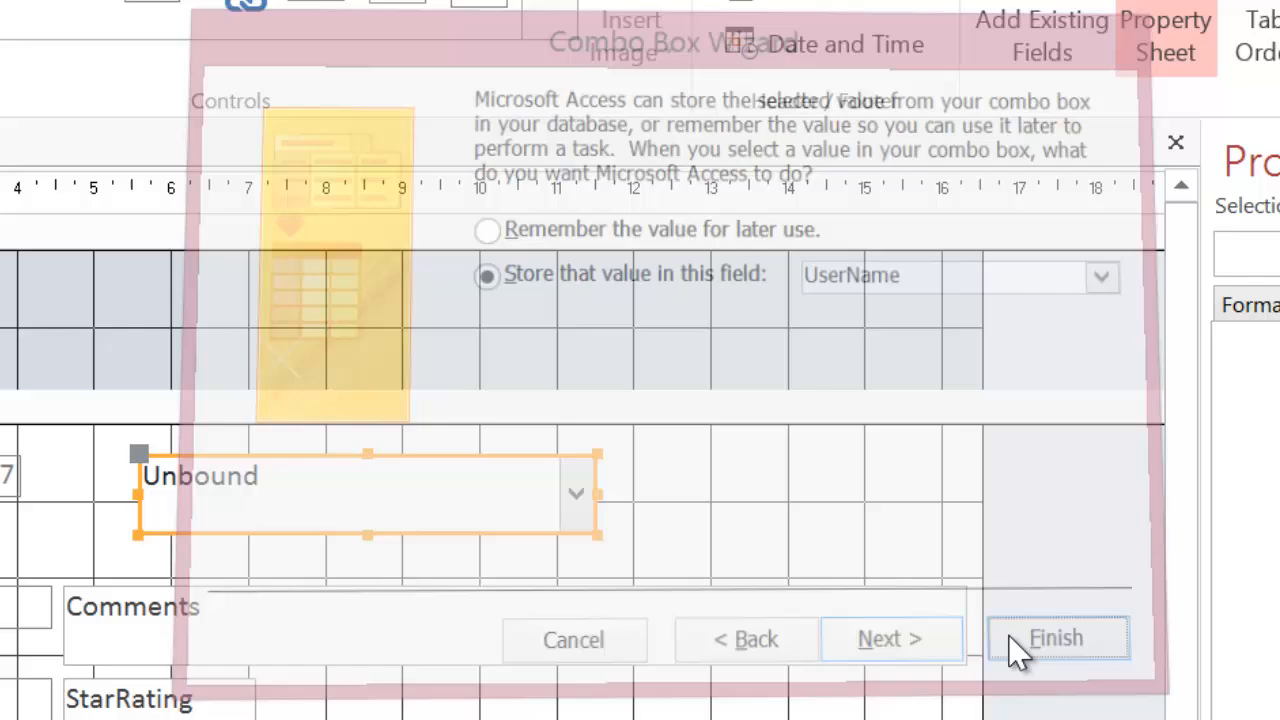
{"action": "left_click", "coordinate": [1056, 638]}
{"action": "type", "text": "select"}
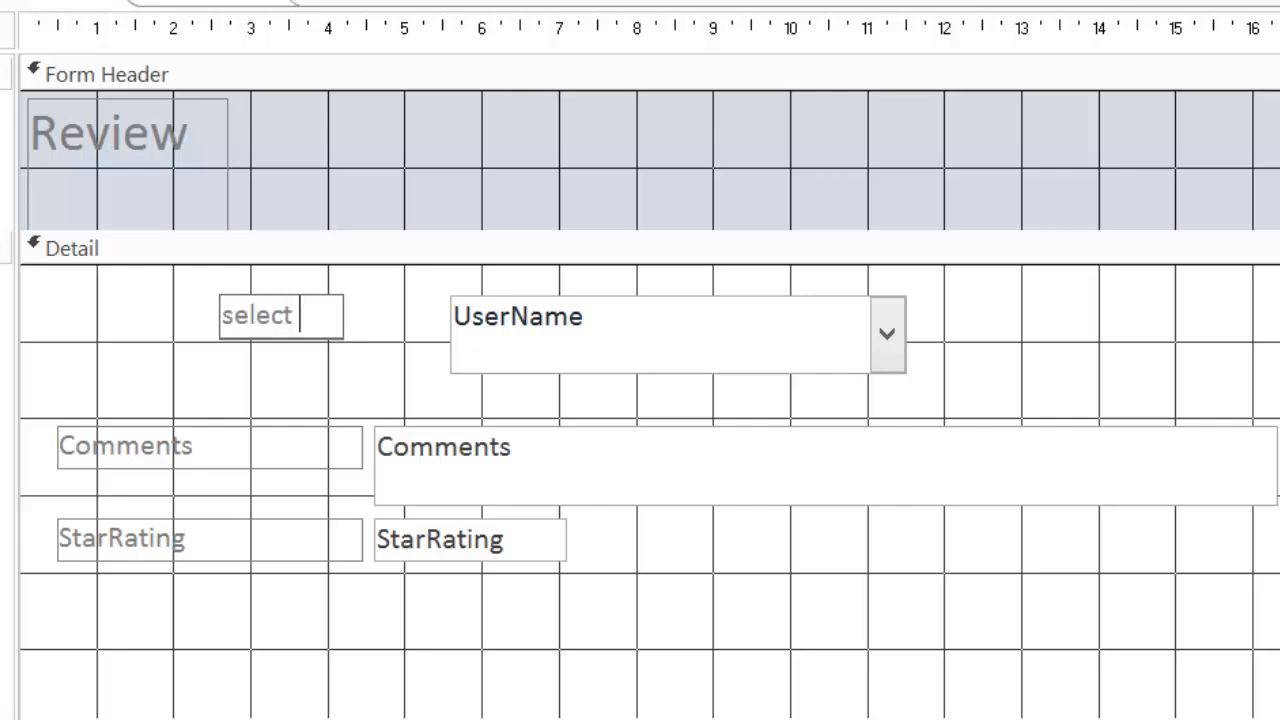
Step: Label the combo box 'select user' and name the control userName in the Property Sheet
{"action": "type", "text": "user"}
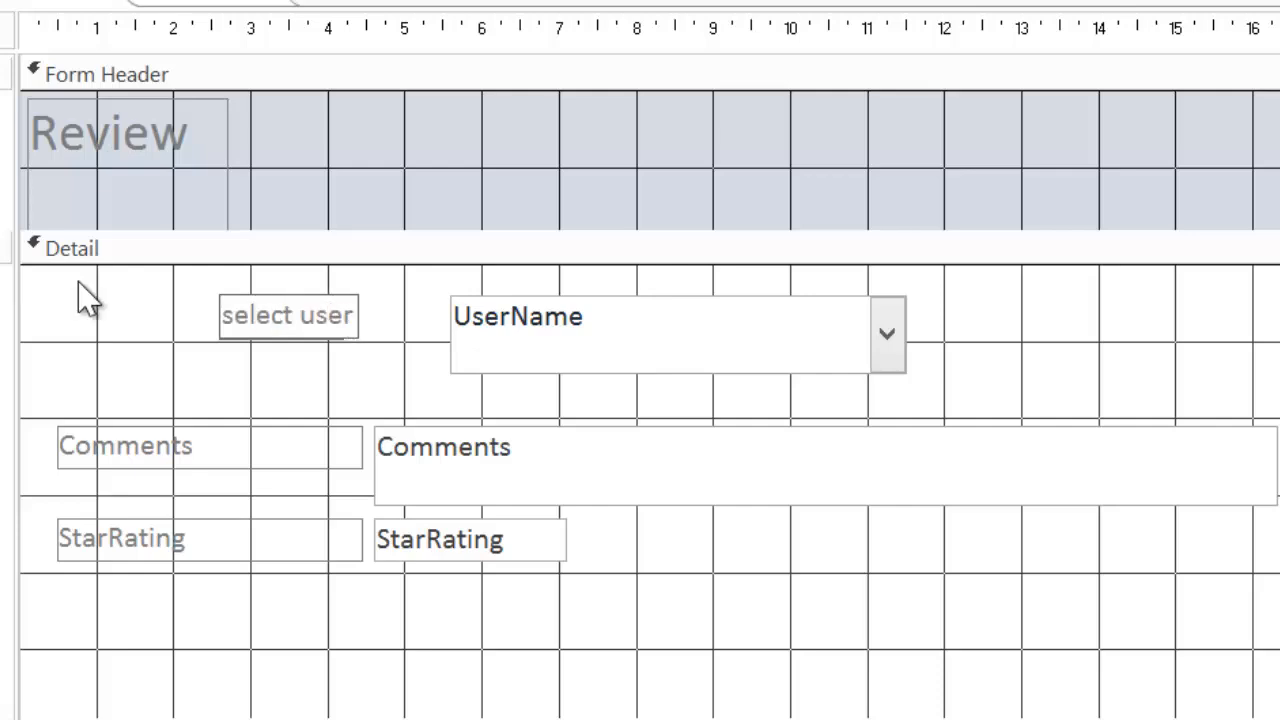
{"action": "left_click", "coordinate": [660, 332]}
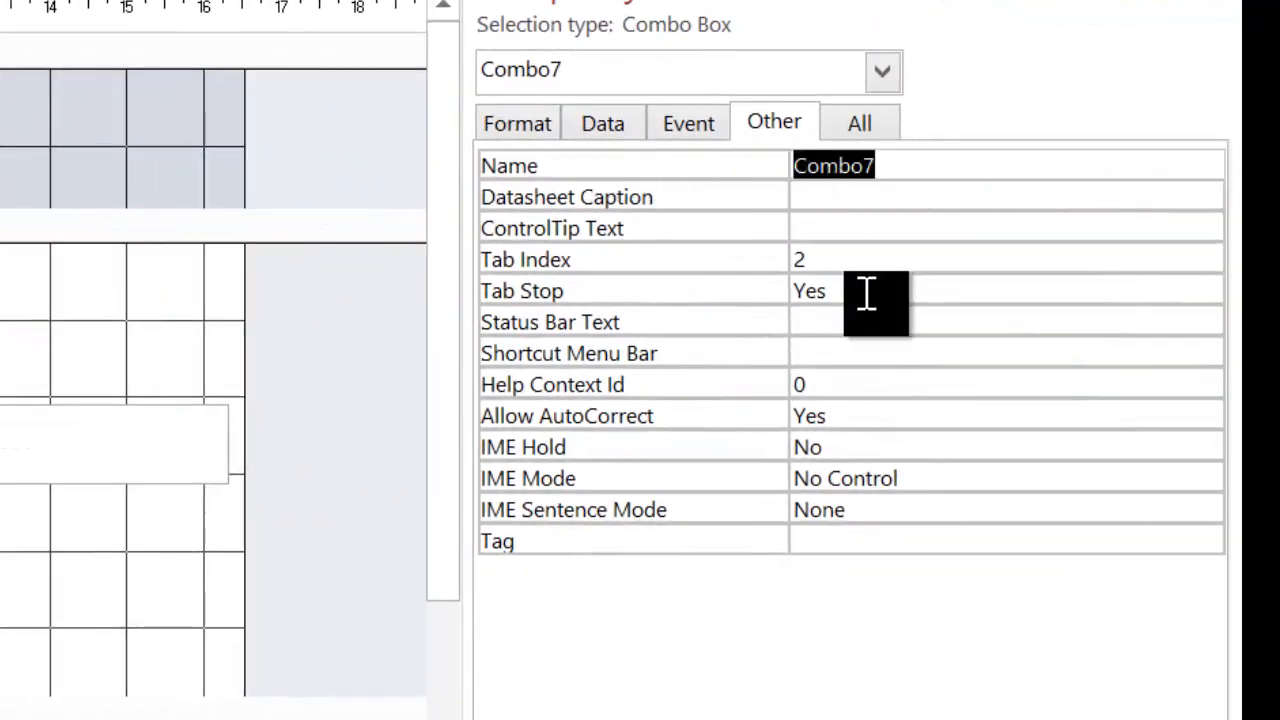
{"action": "type", "text": "userName"}
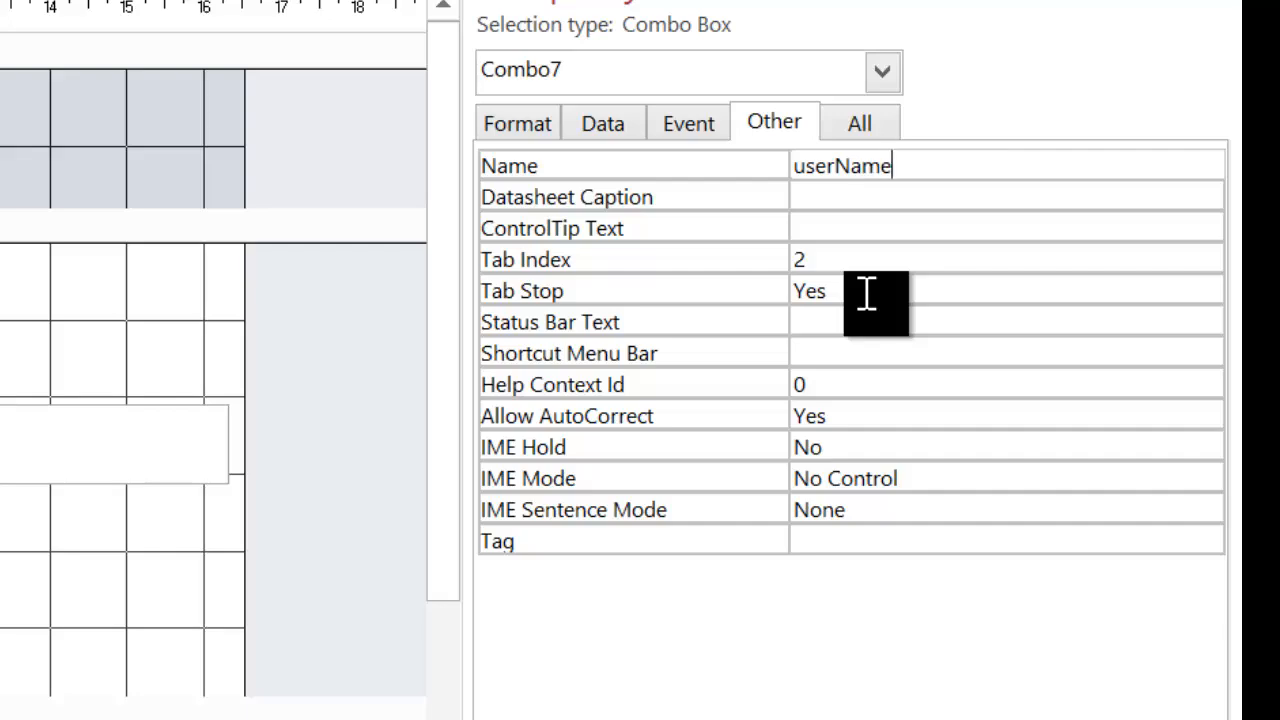
{"action": "type", "text": "Select user"}
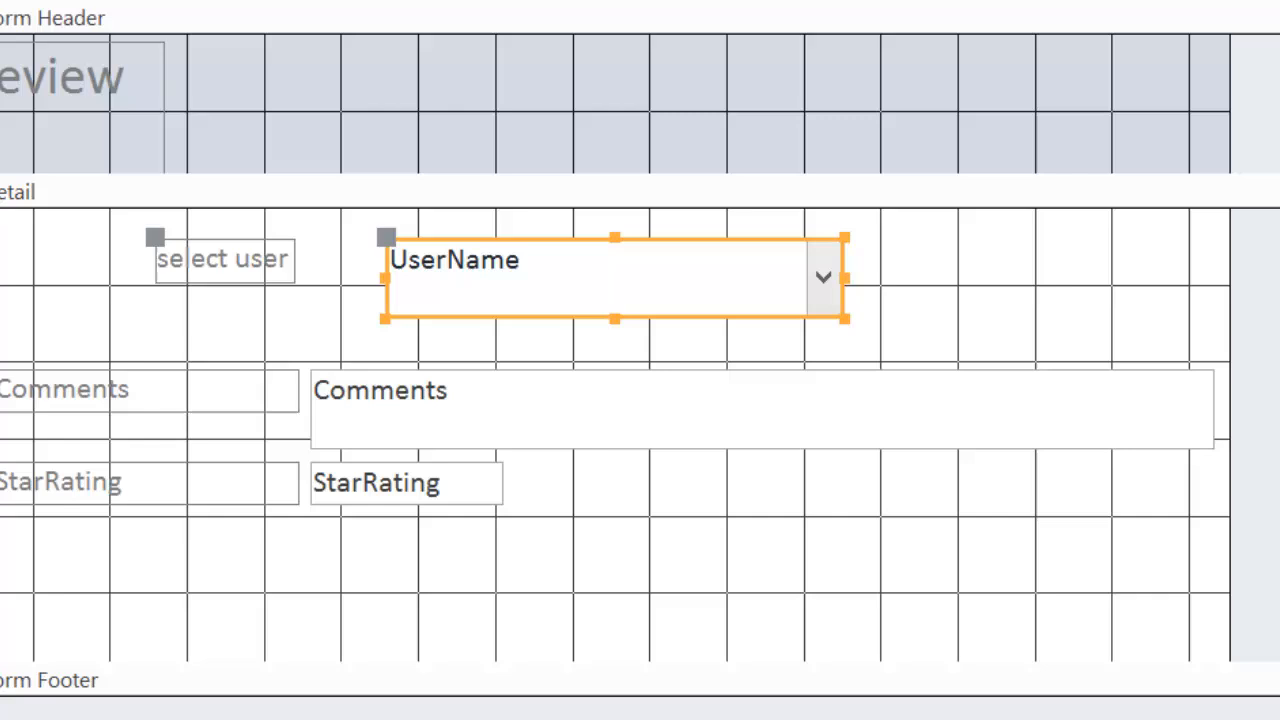
{"action": "left_click", "coordinate": [824, 276]}
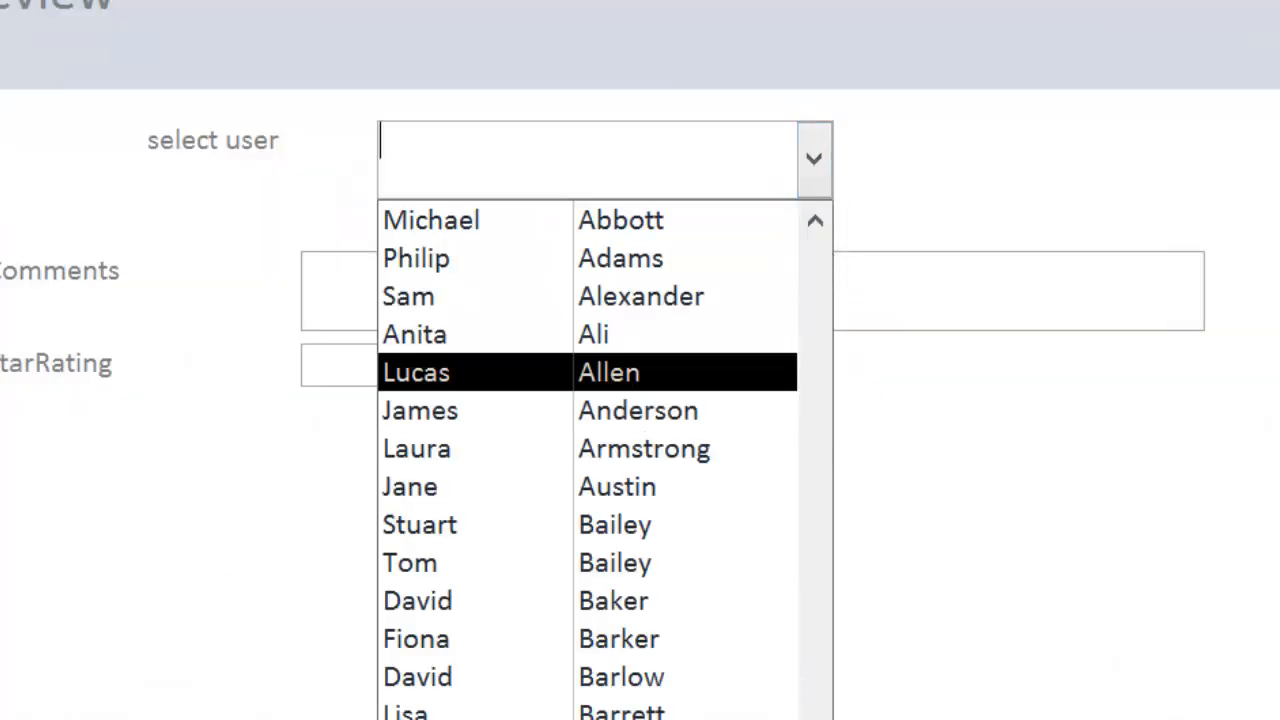
{"action": "scroll", "scroll_direction": "down", "scroll_amount": 3}
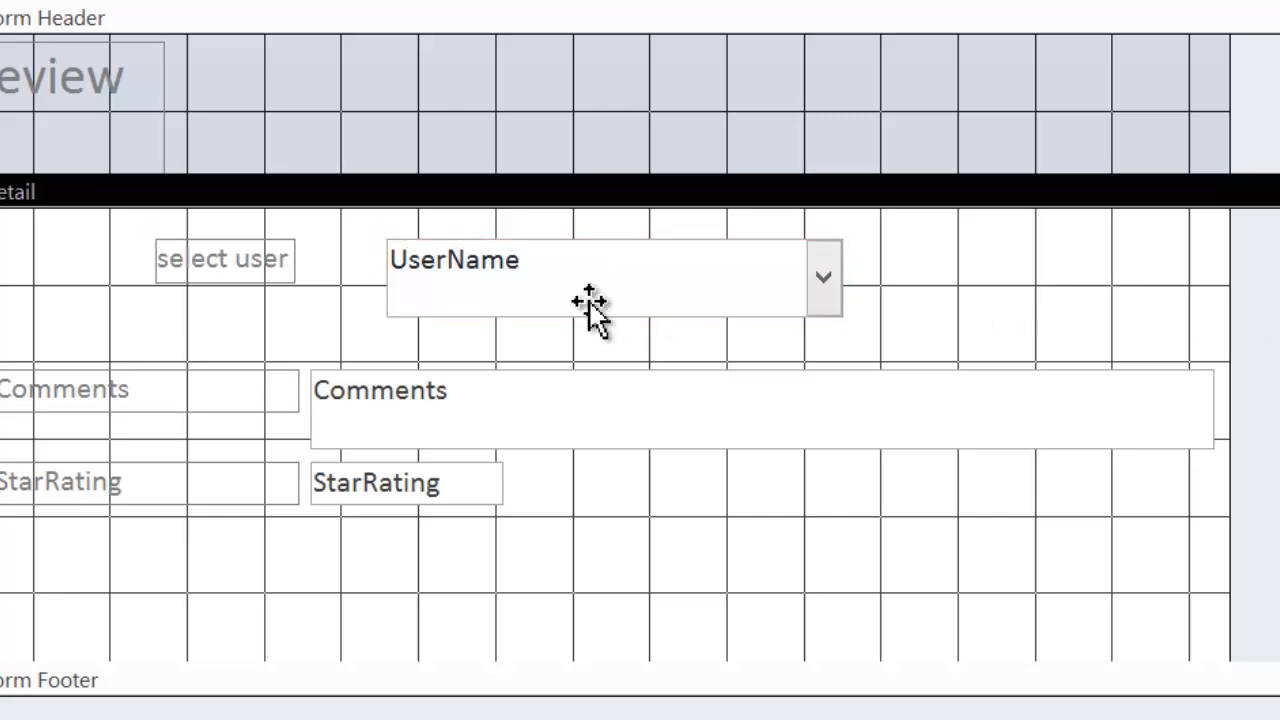
{"action": "left_click", "coordinate": [614, 276]}
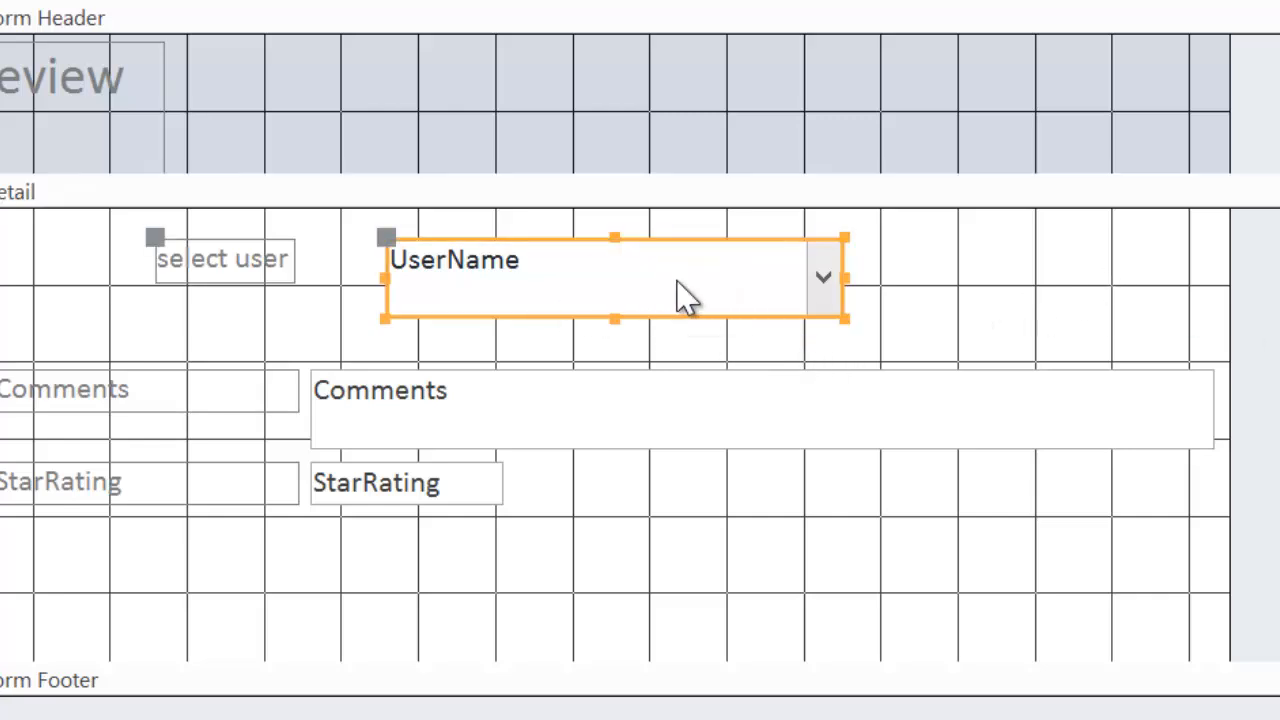
{"action": "left_click", "coordinate": [1148, 78]}
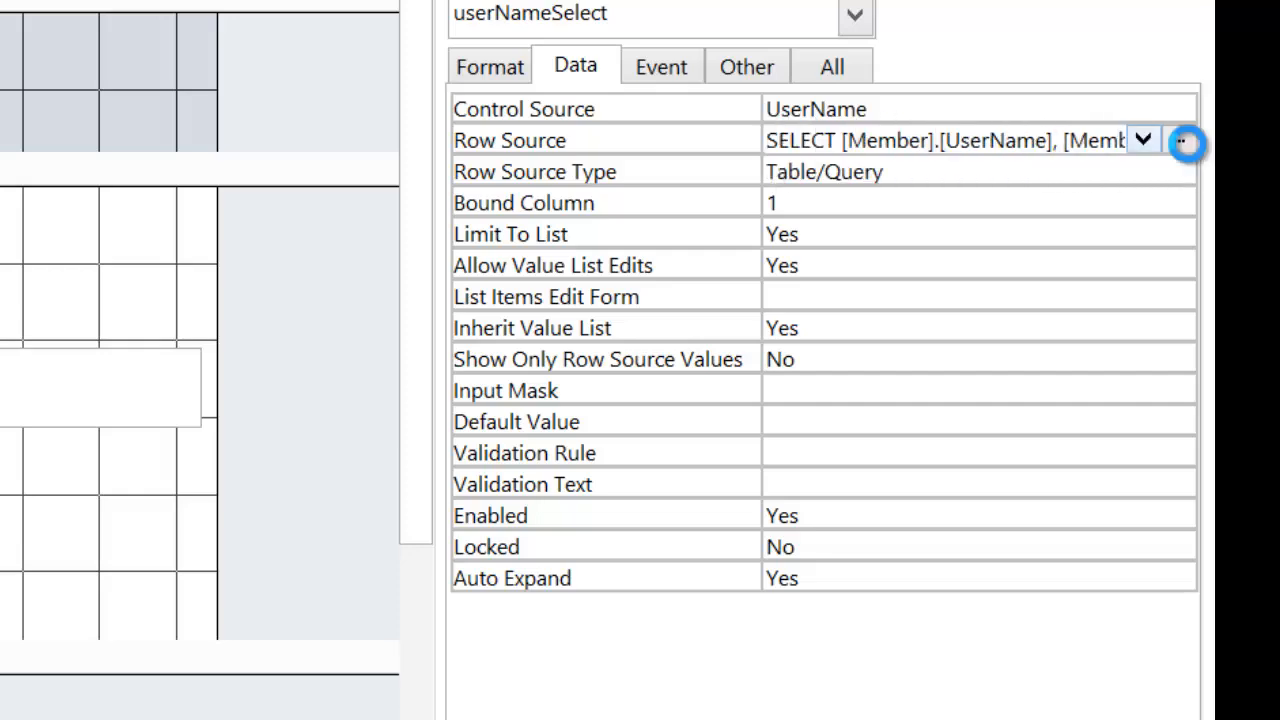
Step: Add a hidden Accepted field to the combo box's Row Source query
{"action": "left_click", "coordinate": [1186, 140]}
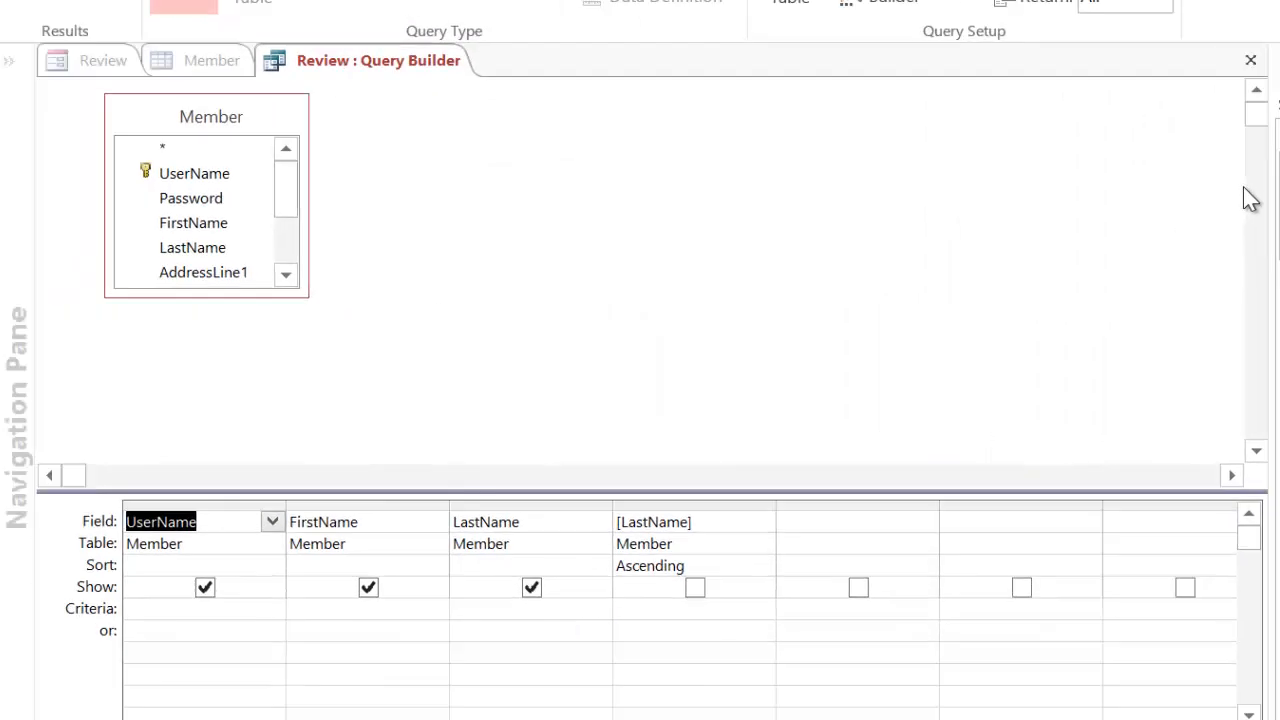
{"action": "left_click", "coordinate": [368, 588]}
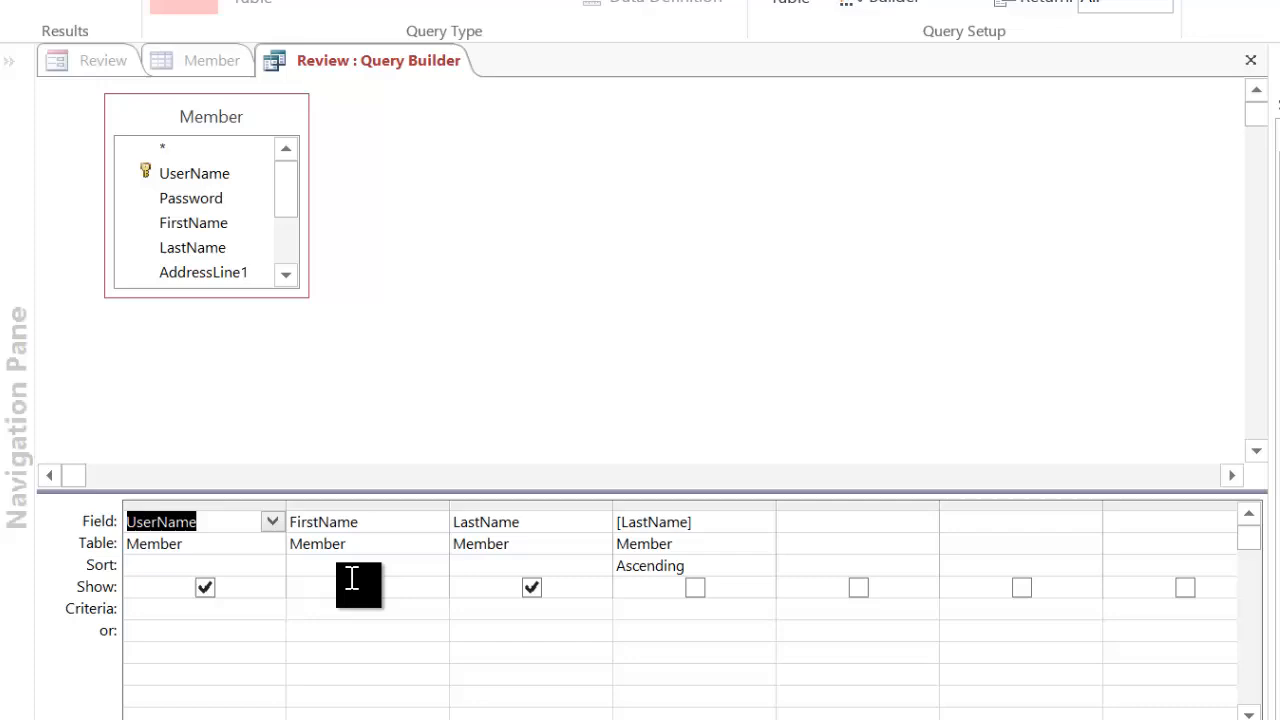
{"action": "left_click", "coordinate": [368, 588]}
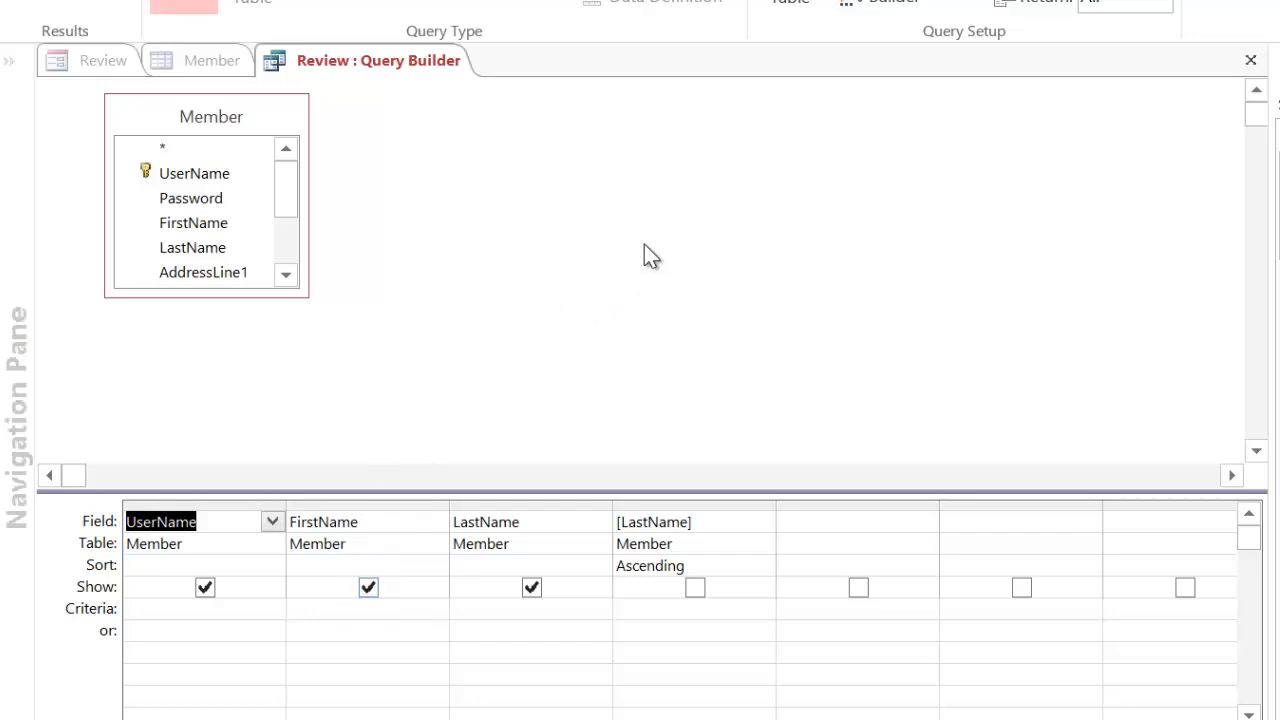
{"action": "scroll", "scroll_direction": "down", "scroll_amount": 3}
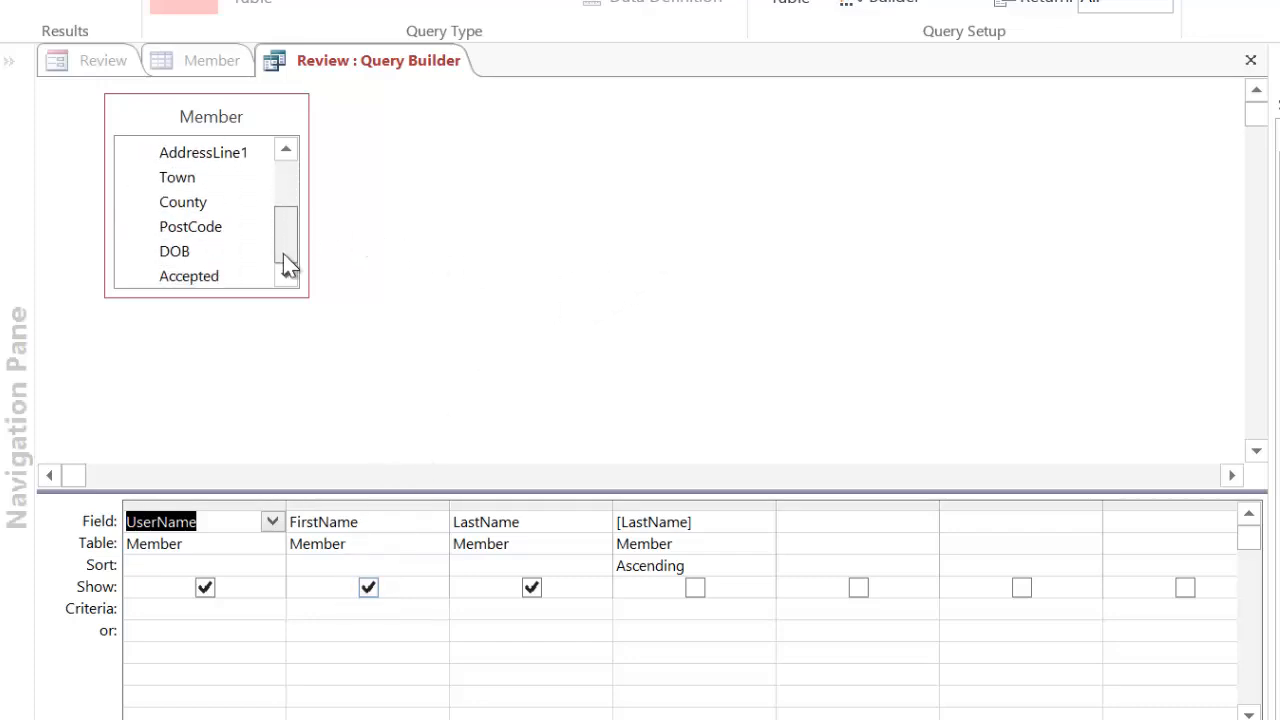
{"action": "double_click", "coordinate": [188, 276]}
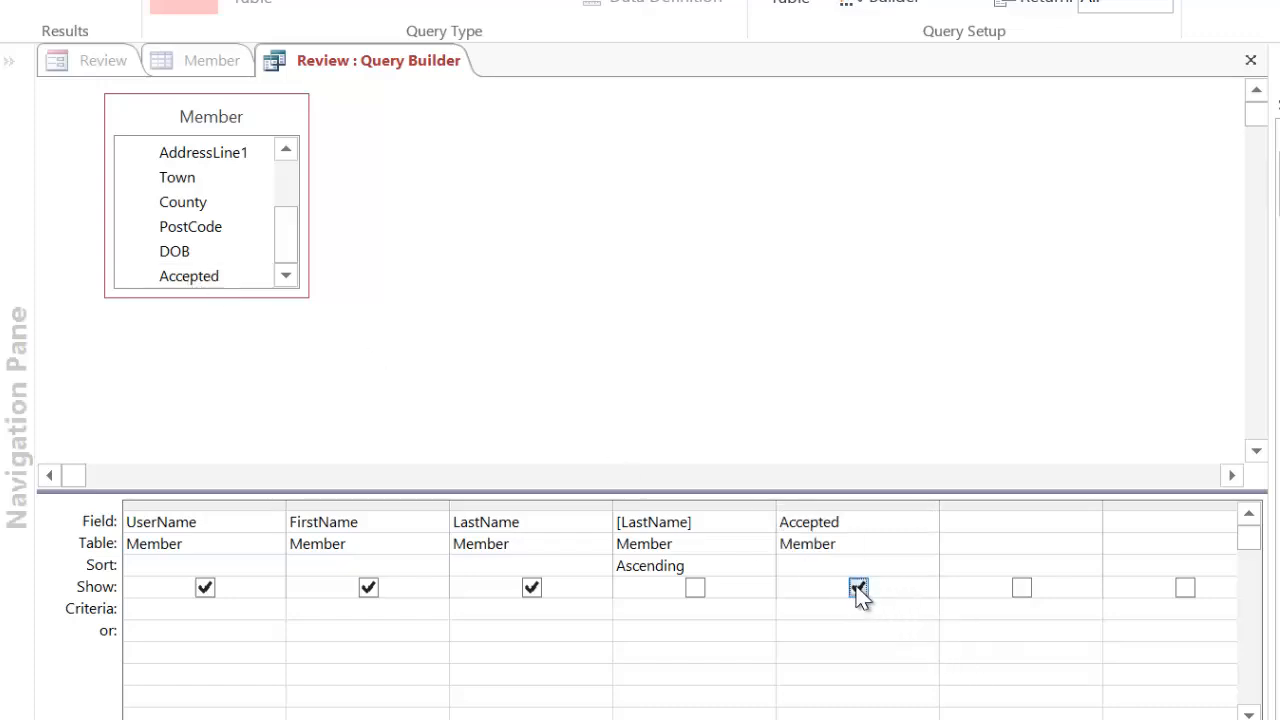
{"action": "left_click", "coordinate": [858, 588]}
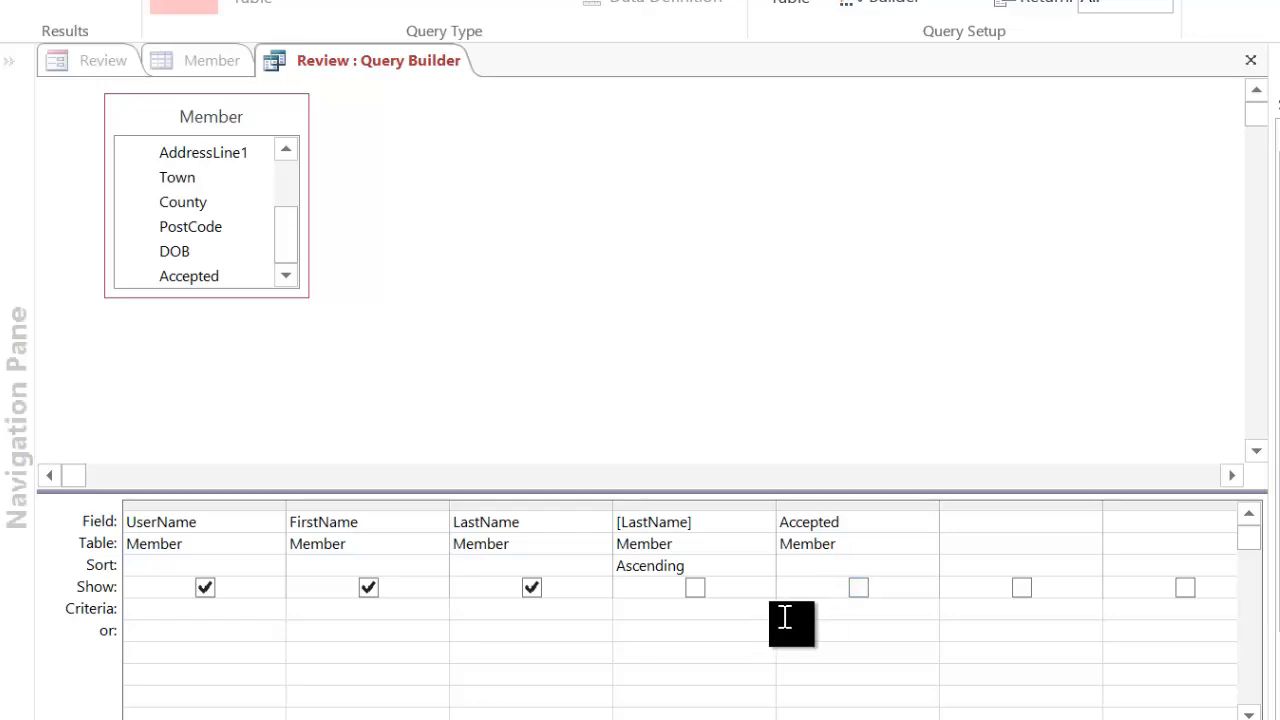
{"action": "mouse_move", "coordinate": [784, 610]}
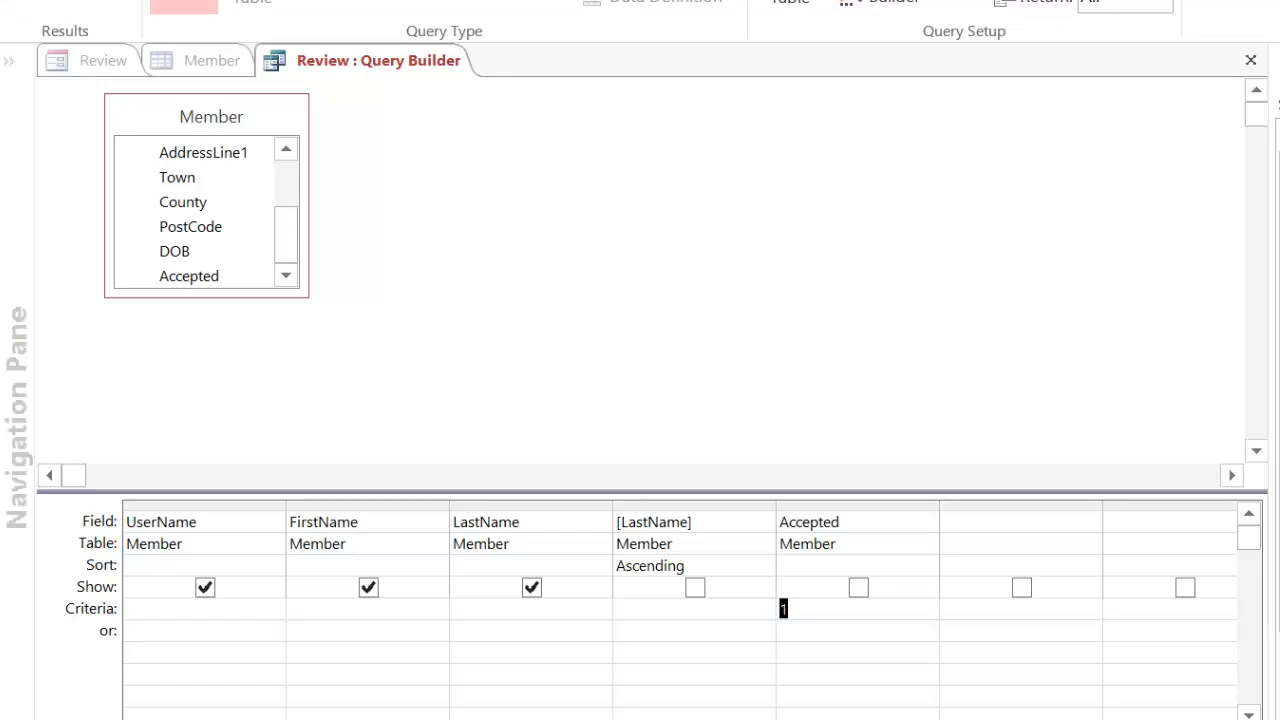
Step: Give Accepted the criterion 1 and save the changed query back into the Row Source
{"action": "left_click", "coordinate": [1250, 60]}
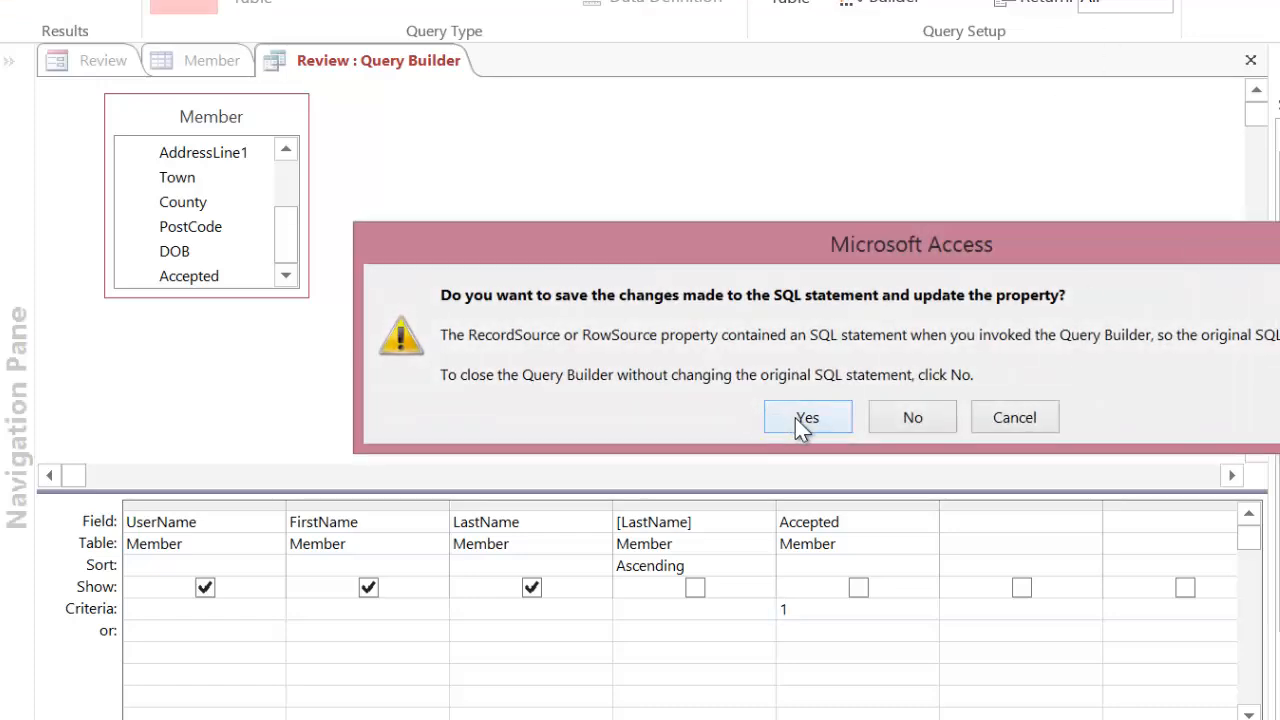
{"action": "left_click", "coordinate": [808, 418]}
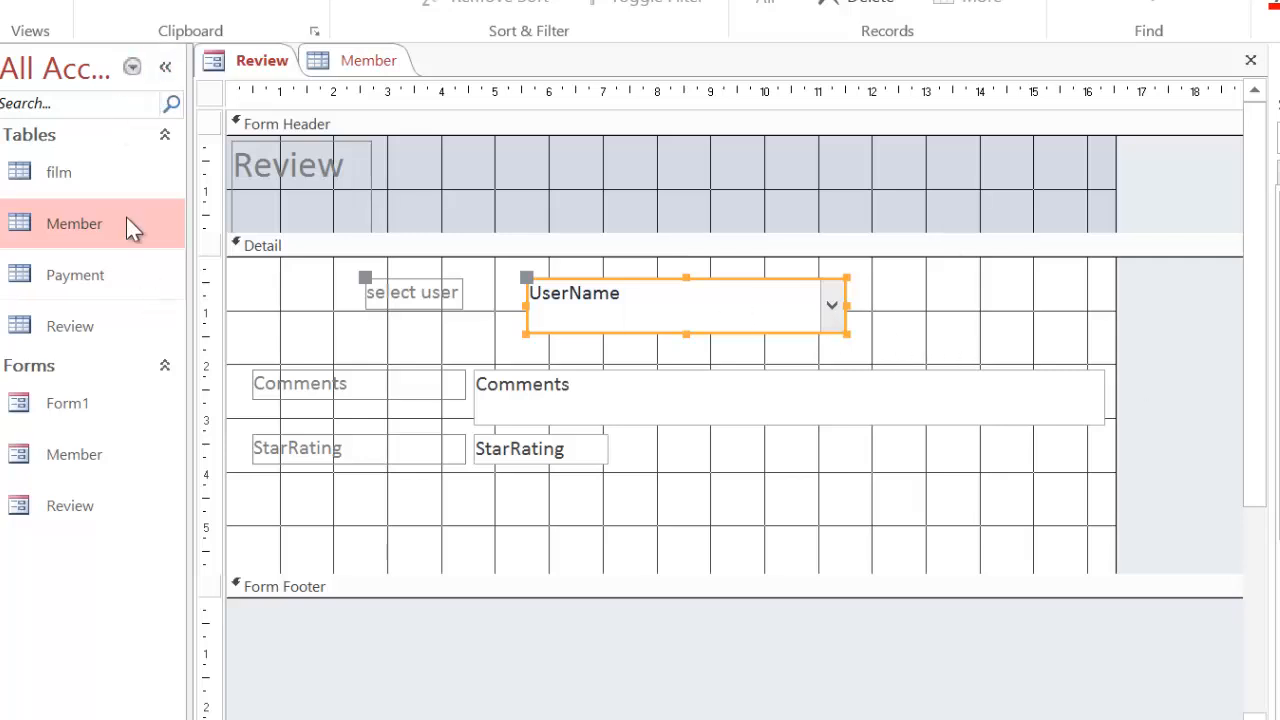
Step: Preview the Review form in Form view, then close it
{"action": "left_click", "coordinate": [30, 16]}
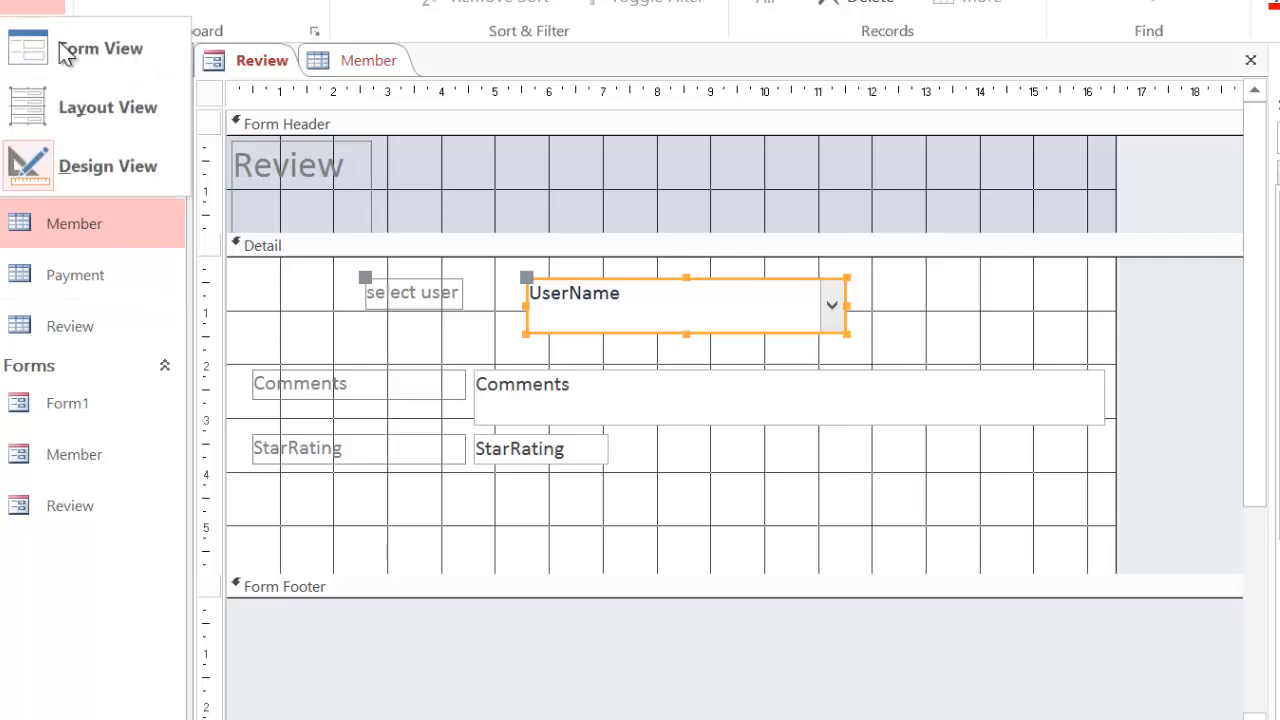
{"action": "left_click", "coordinate": [100, 48]}
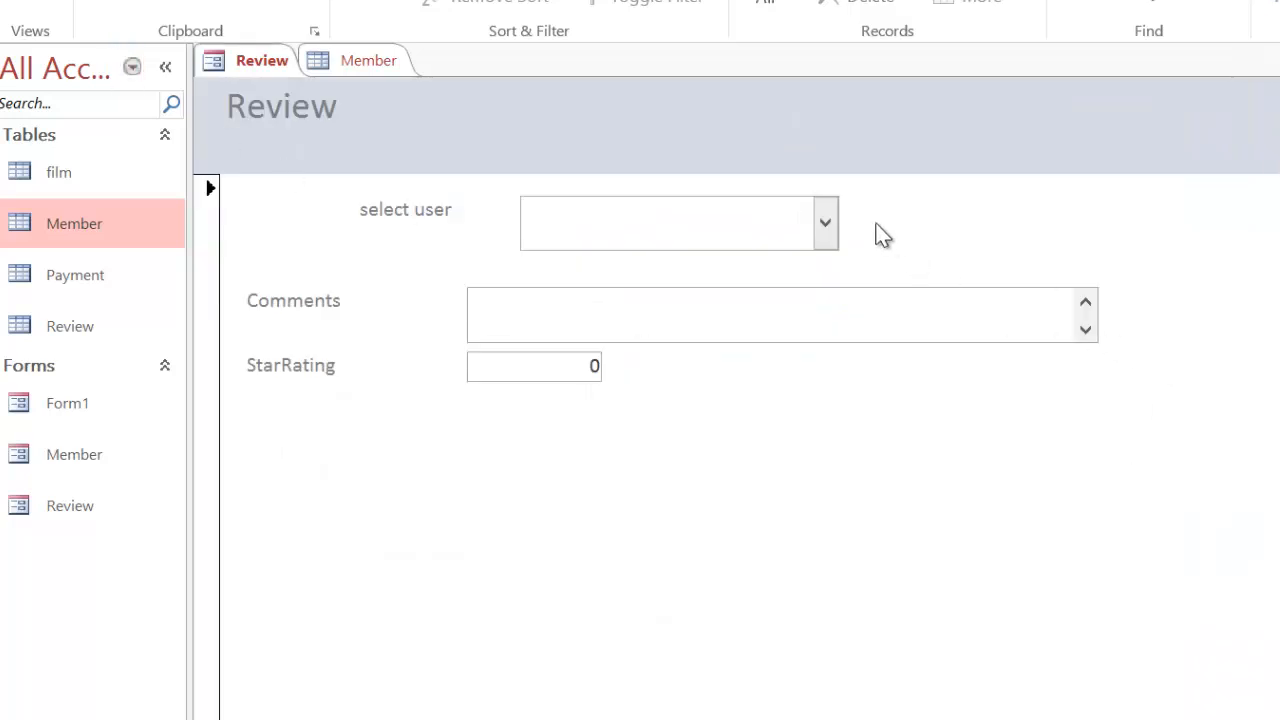
{"action": "left_click", "coordinate": [824, 222]}
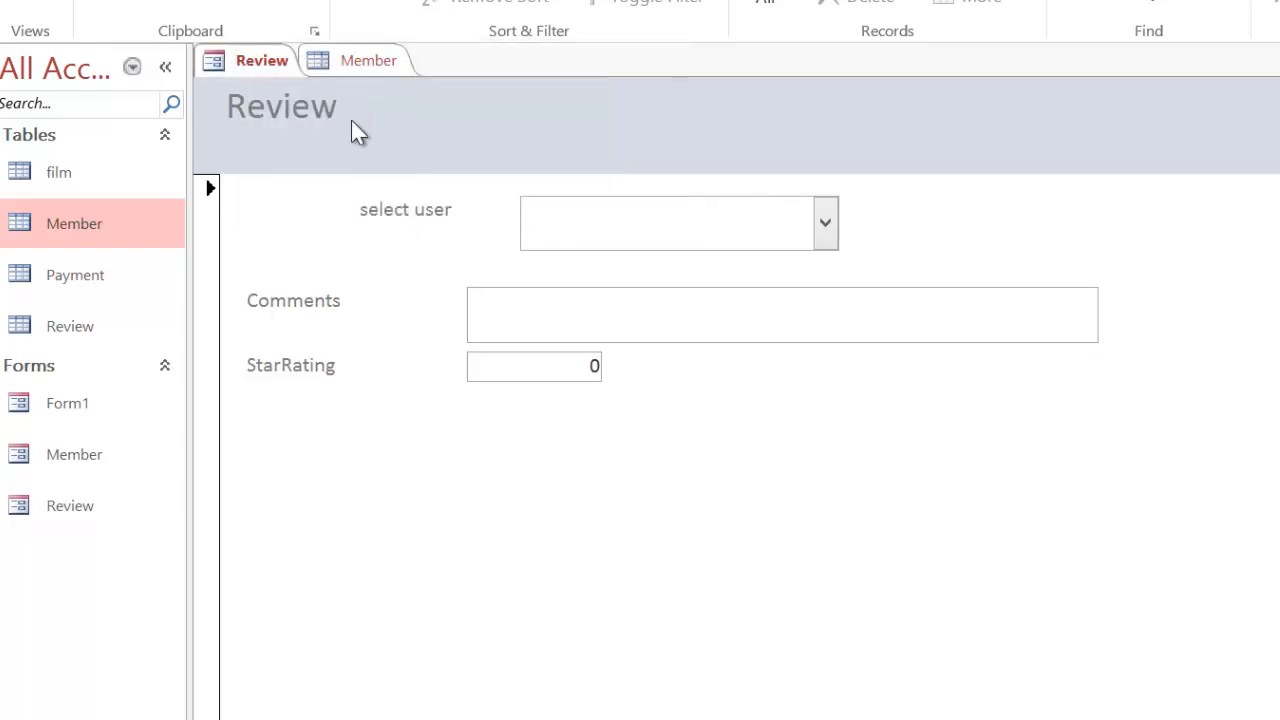
{"action": "left_click", "coordinate": [368, 60]}
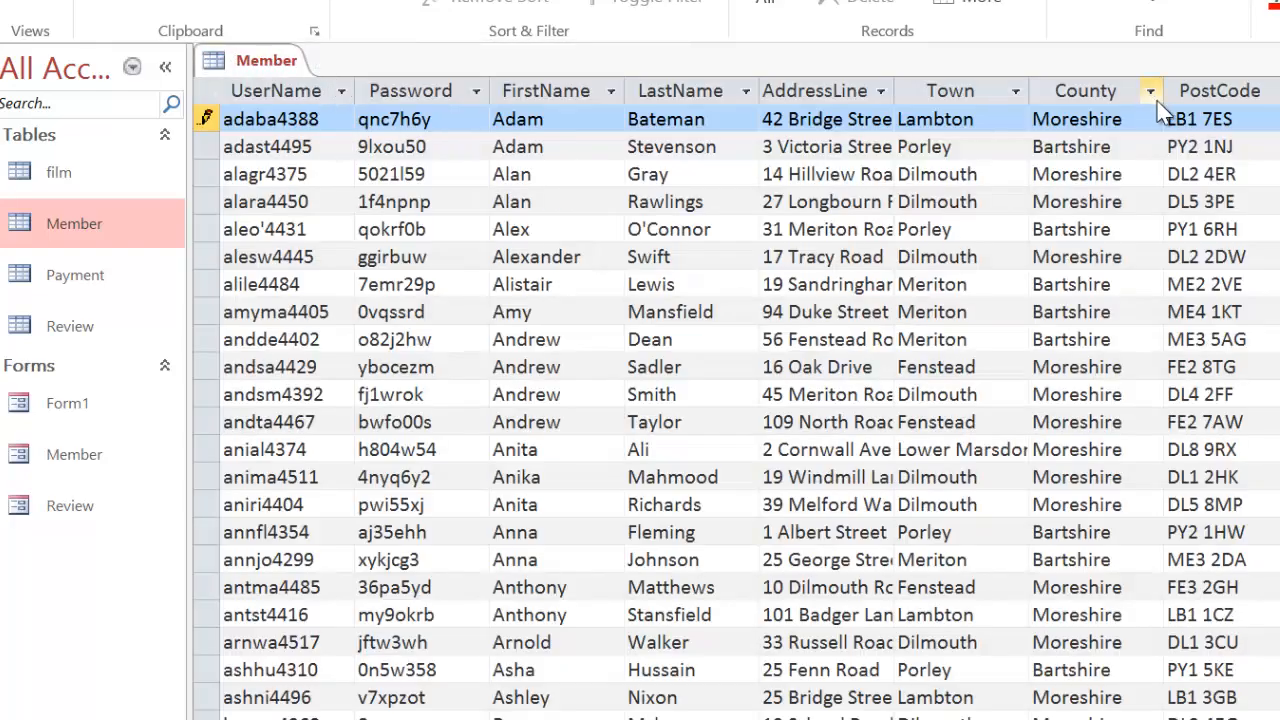
Step: Show the Member table sorted ascending by FirstName
{"action": "left_click", "coordinate": [612, 90]}
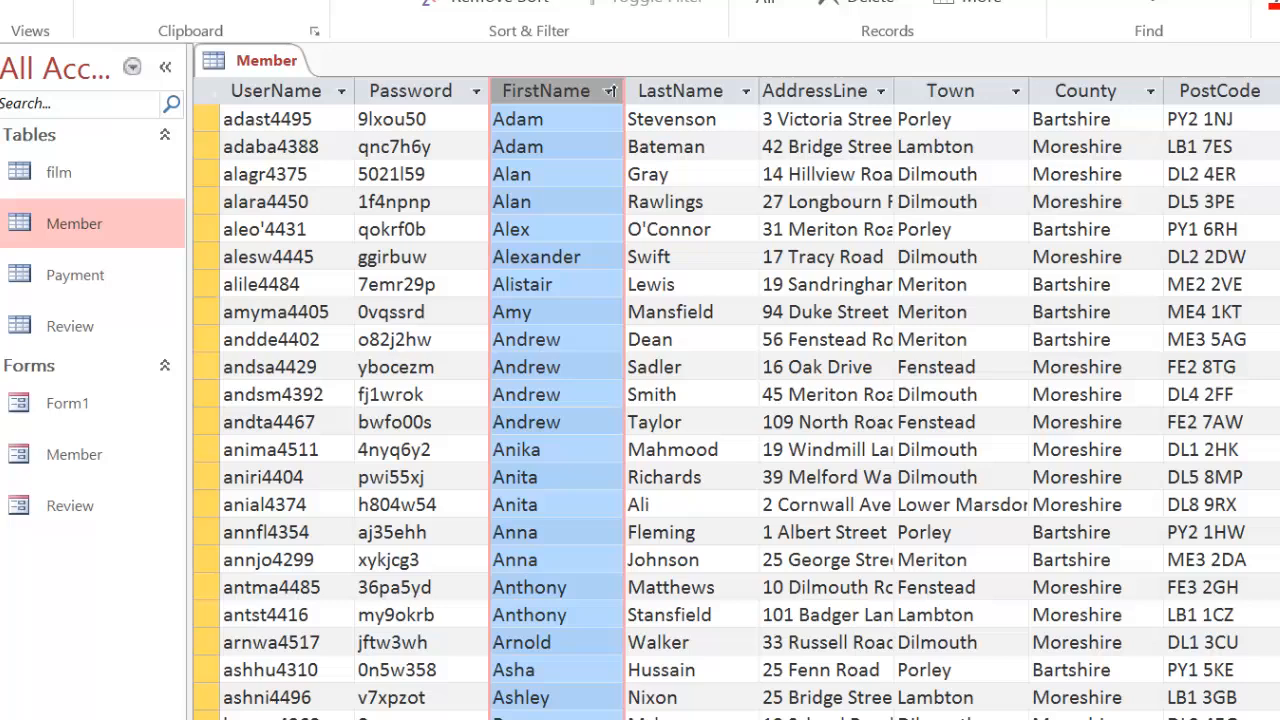
{"action": "left_click", "coordinate": [264, 174]}
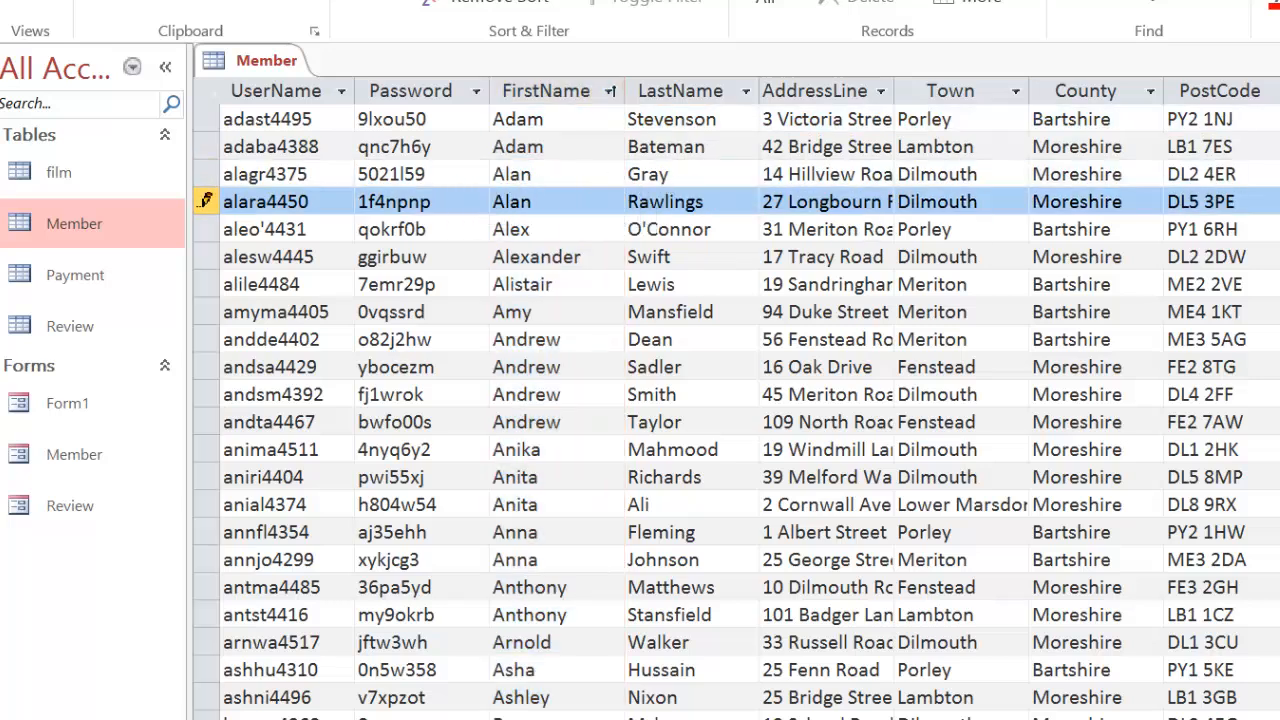
{"action": "mouse_move", "coordinate": [340, 90]}
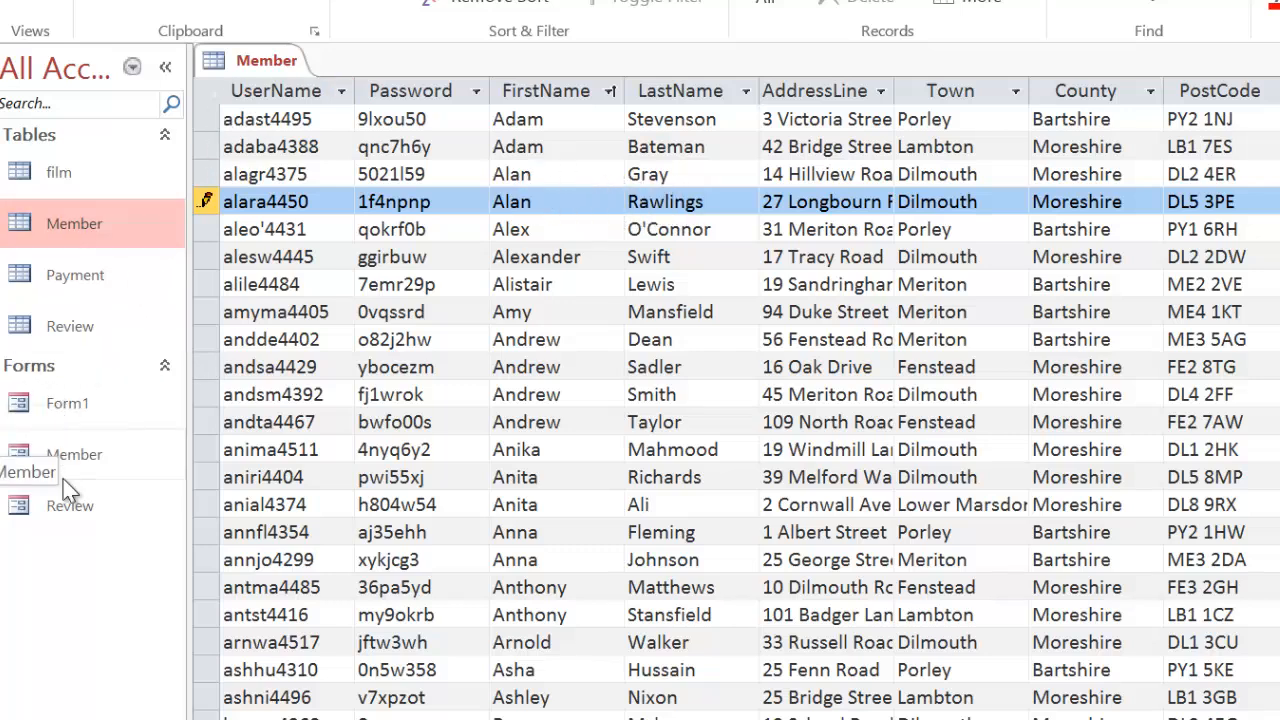
Step: Reopen the Review form and browse the select user list of names ordered by last name
{"action": "double_click", "coordinate": [70, 504]}
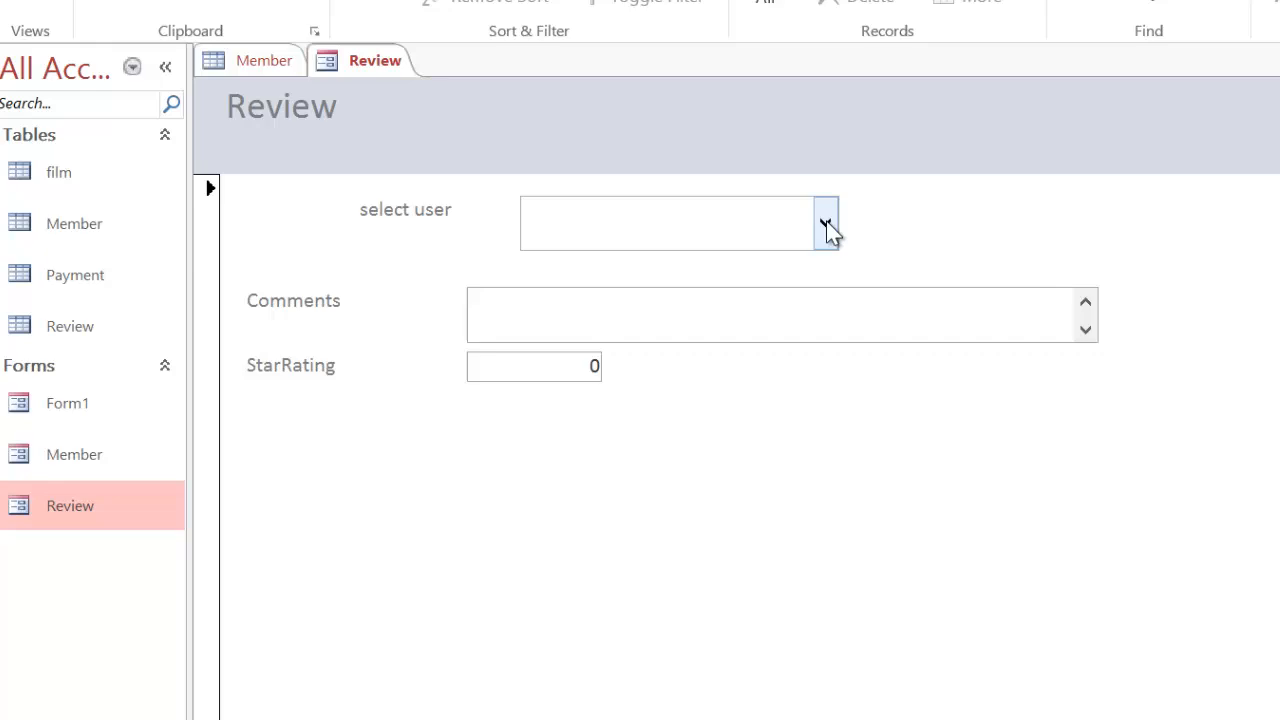
{"action": "left_click", "coordinate": [824, 222]}
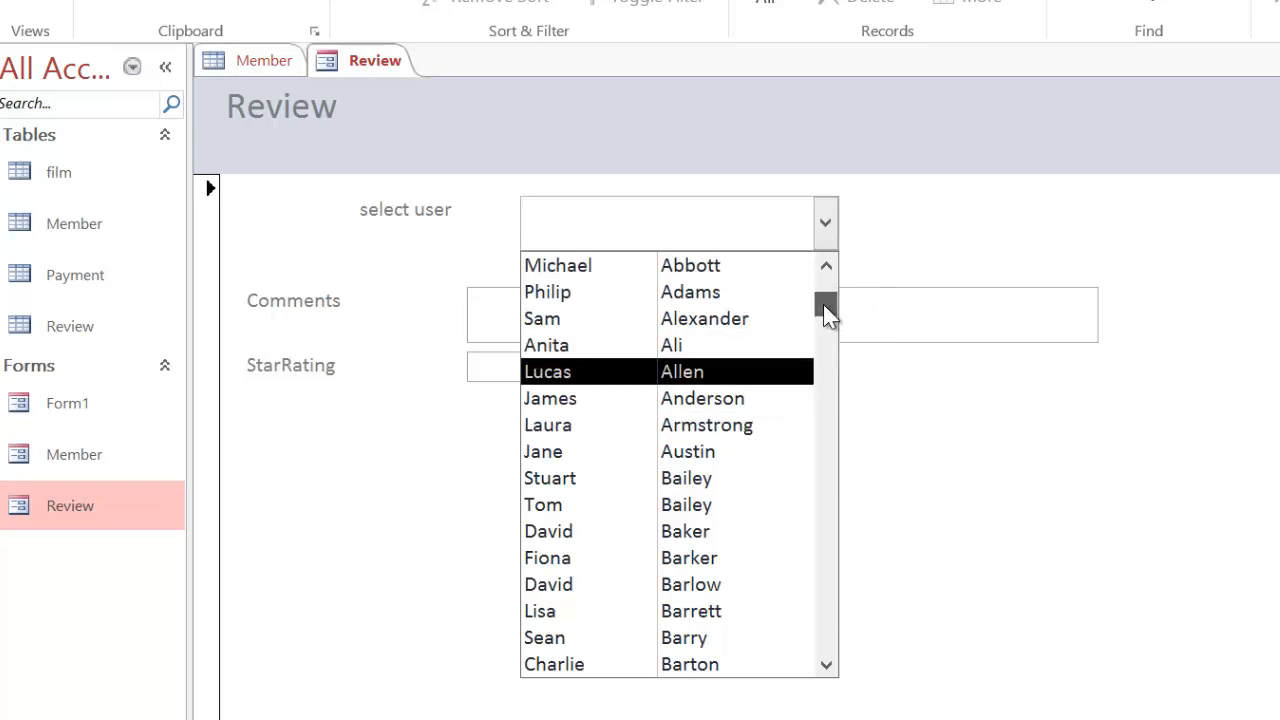
{"action": "scroll", "scroll_direction": "down", "scroll_amount": 3}
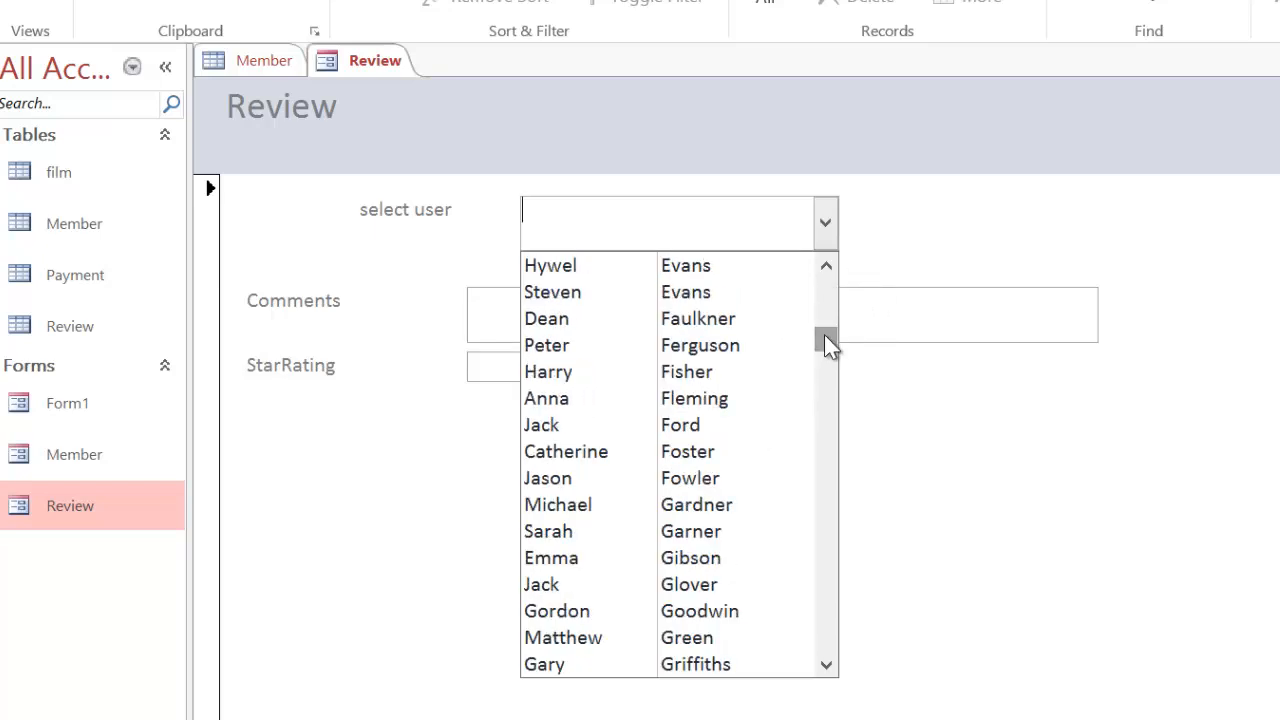
{"action": "left_click", "coordinate": [826, 664]}
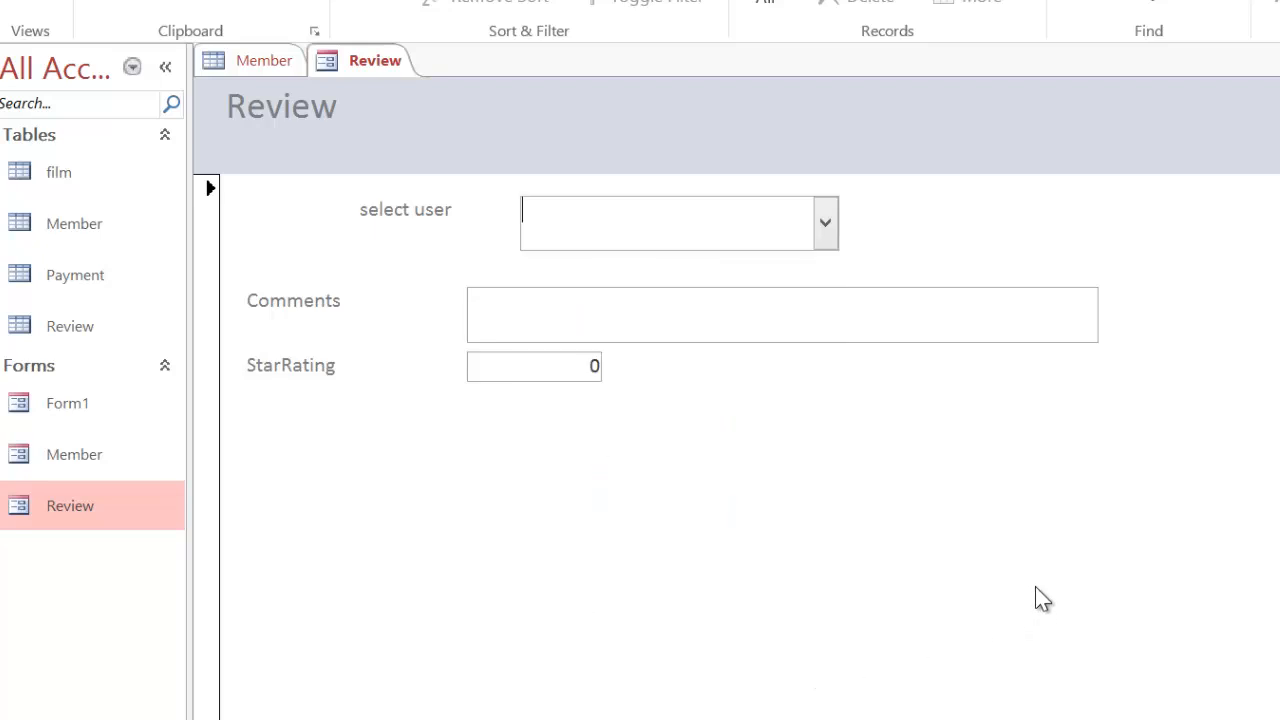
{"action": "mouse_move", "coordinate": [880, 152]}
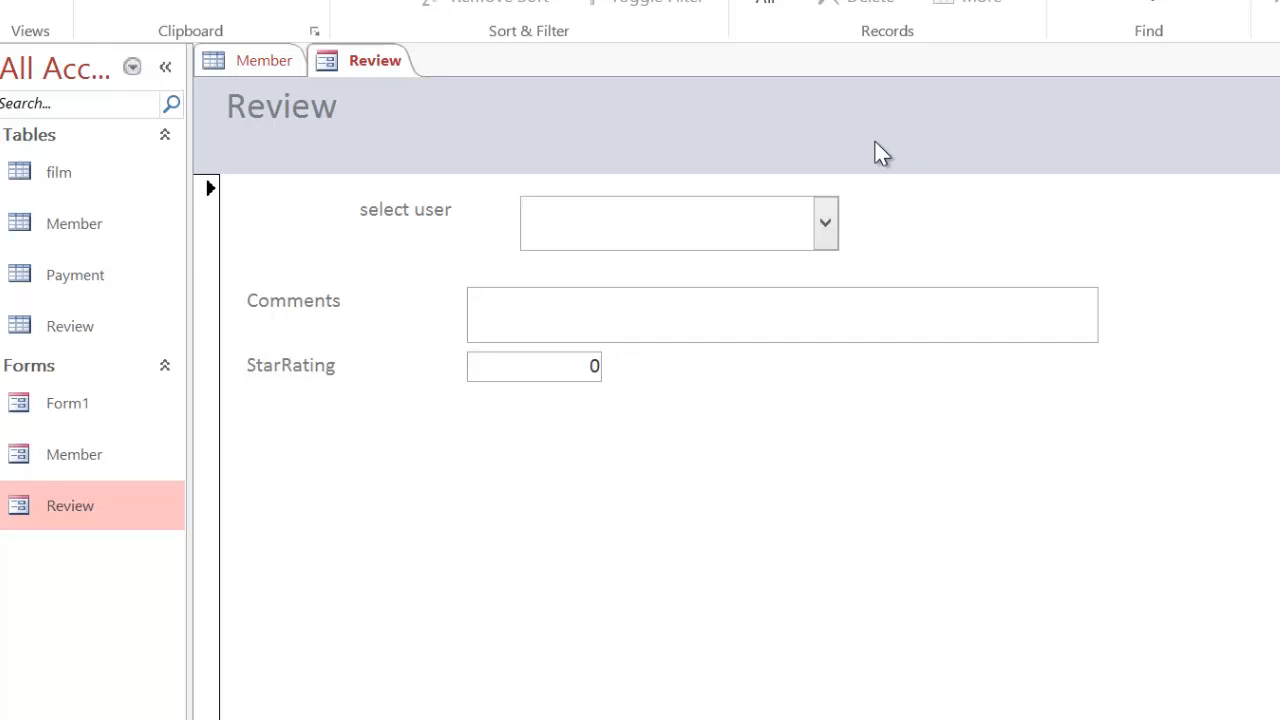
{"action": "mouse_move", "coordinate": [836, 256]}
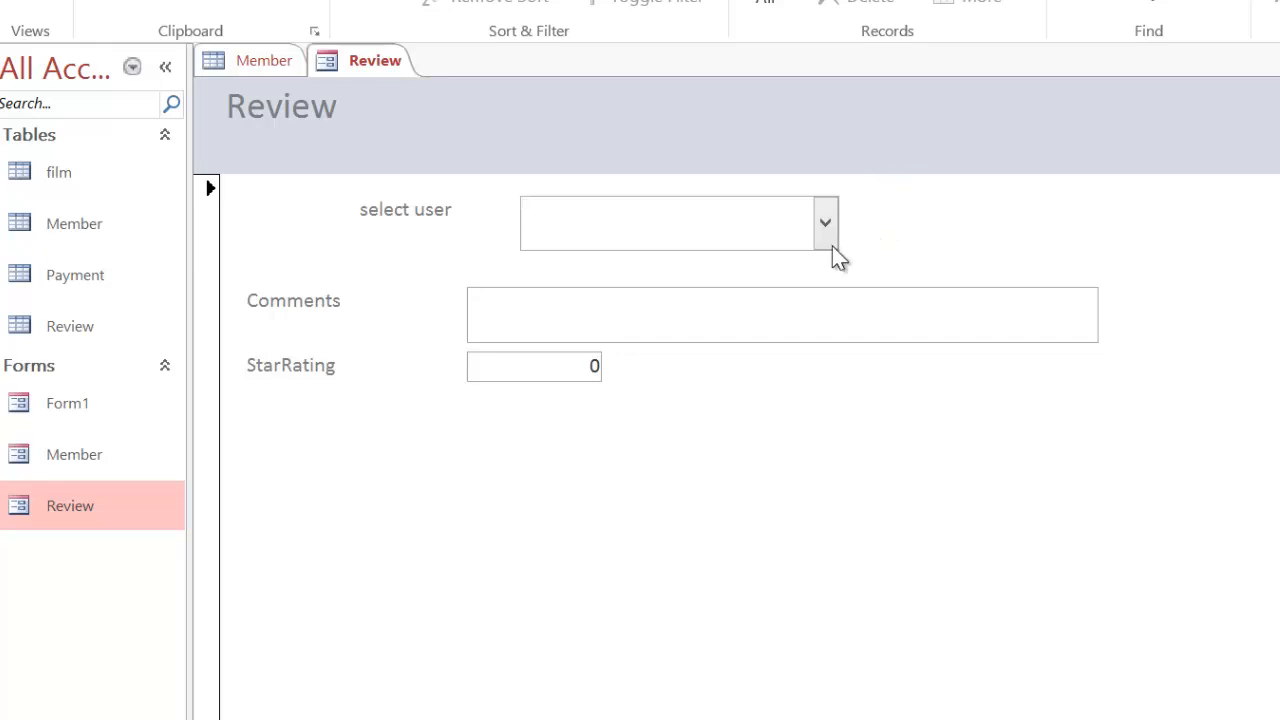